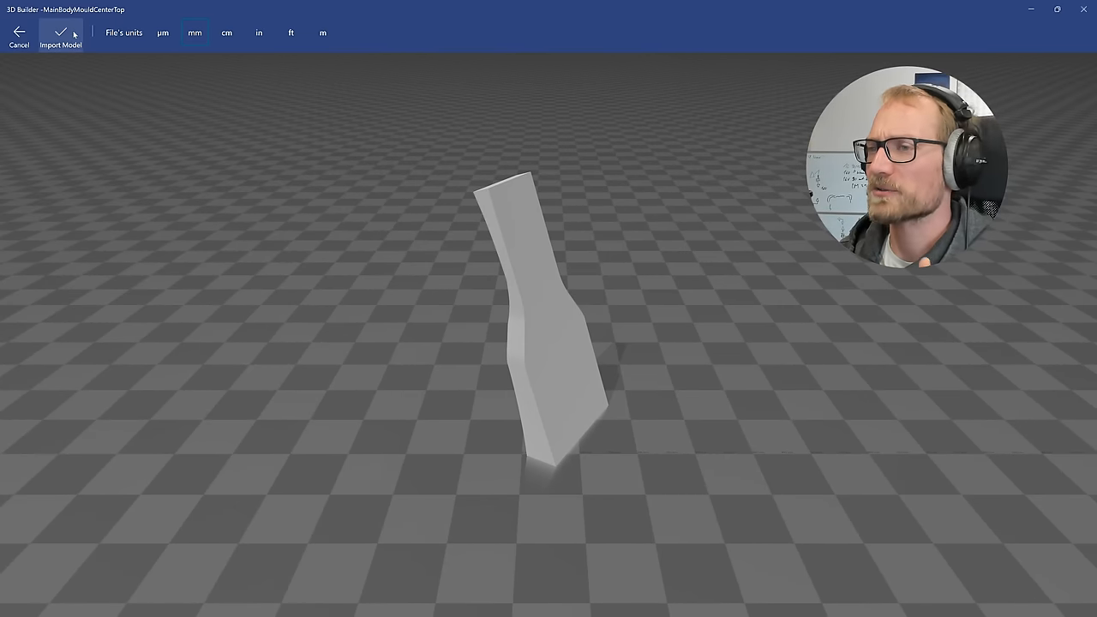
Import the MainBodyMouldCenterTop STL and adjust its rotation with the gizmo.
left_click(60, 34)
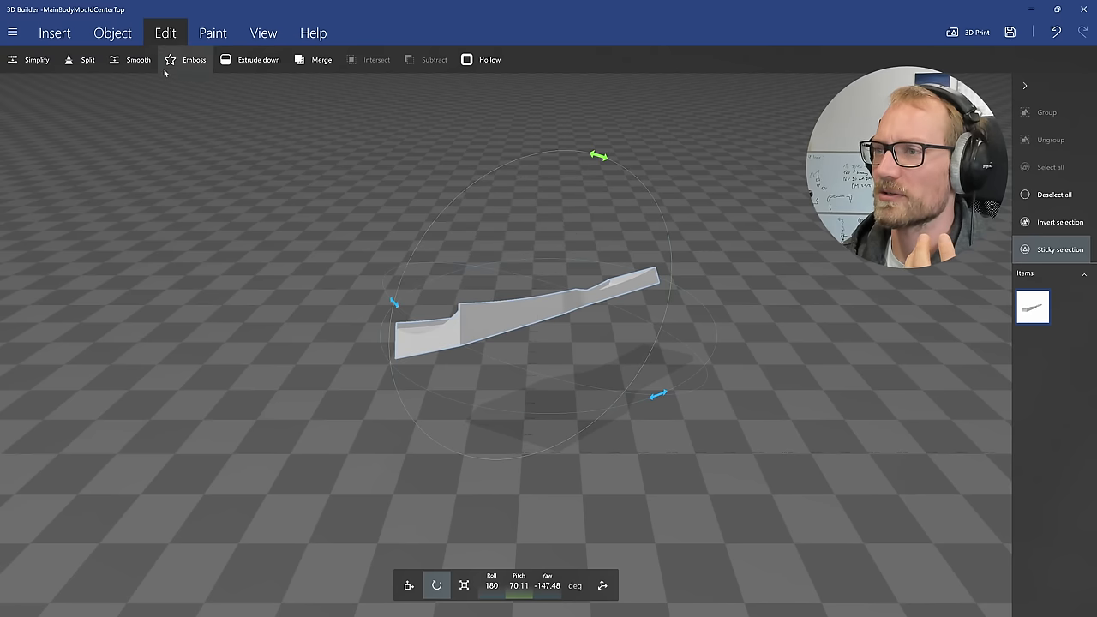
left_click(113, 33)
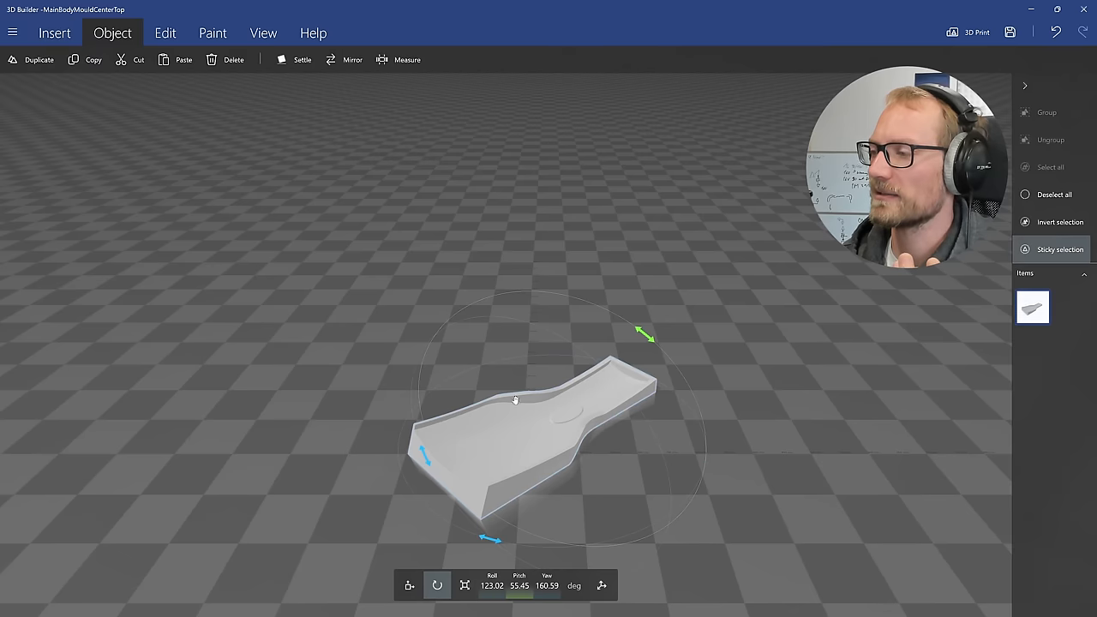
mouse_move(600, 484)
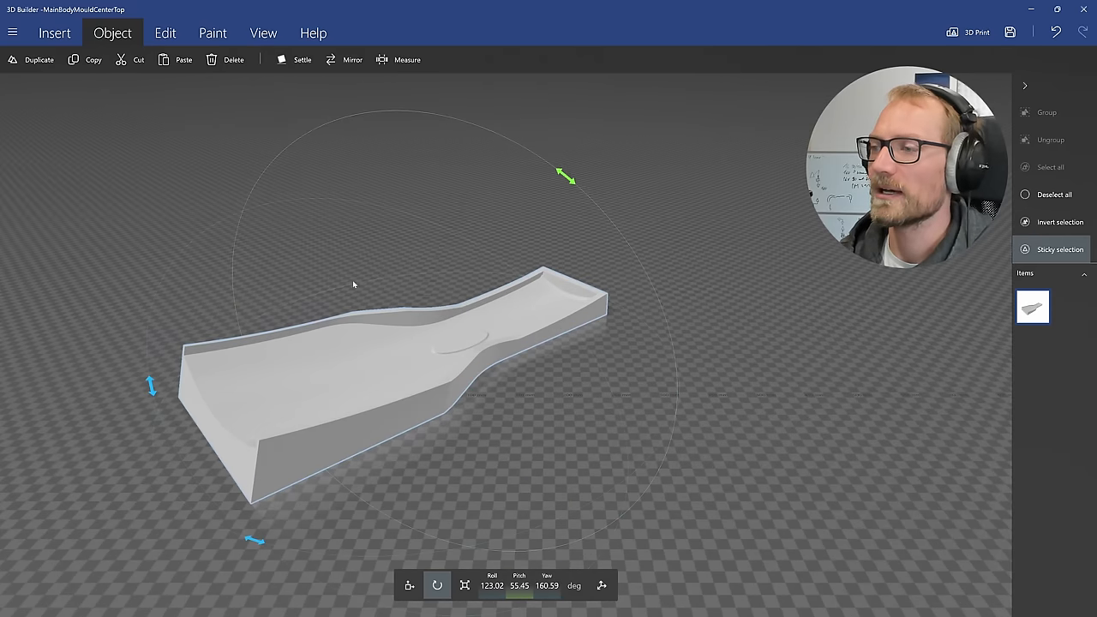
Start a Split keeping both halves and swing the cutting plane diagonally across the part.
left_click(164, 33)
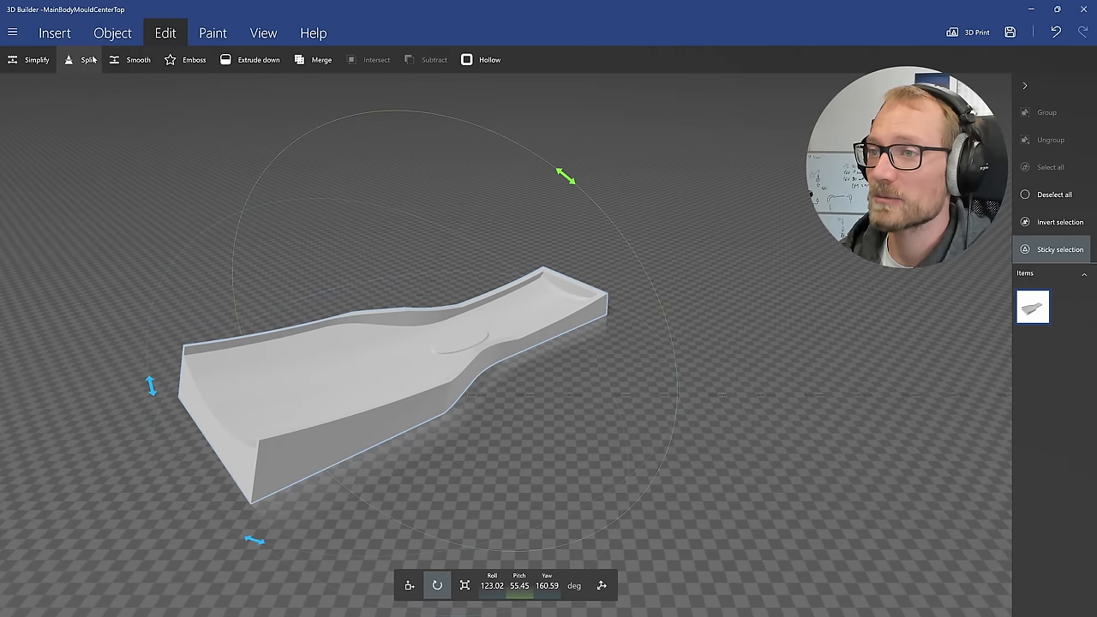
left_click(88, 59)
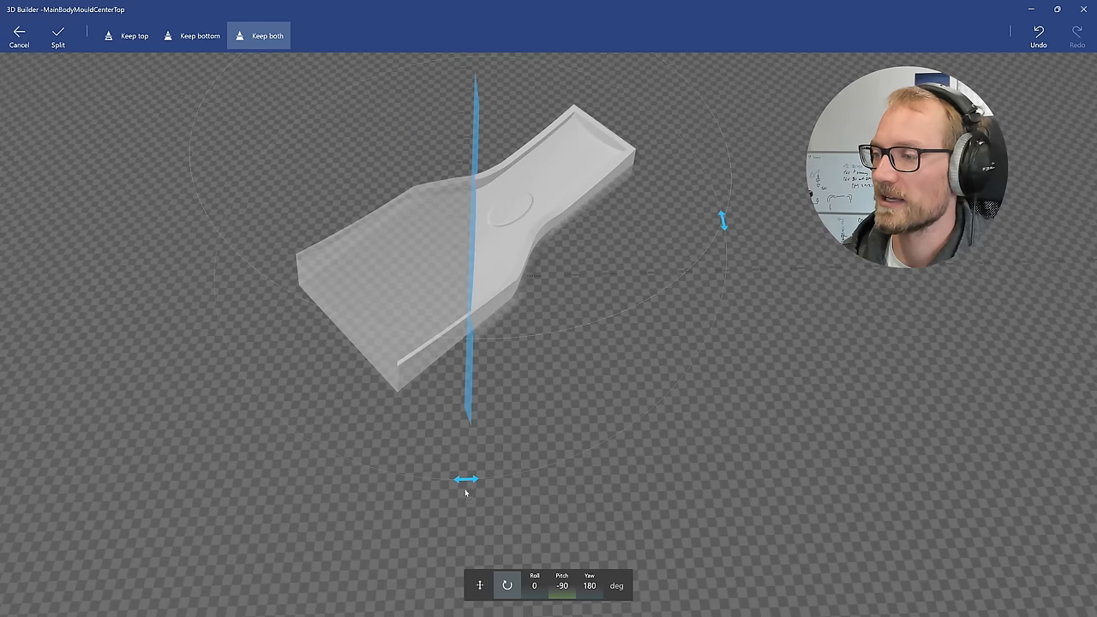
left_click_drag(467, 478, 672, 384)
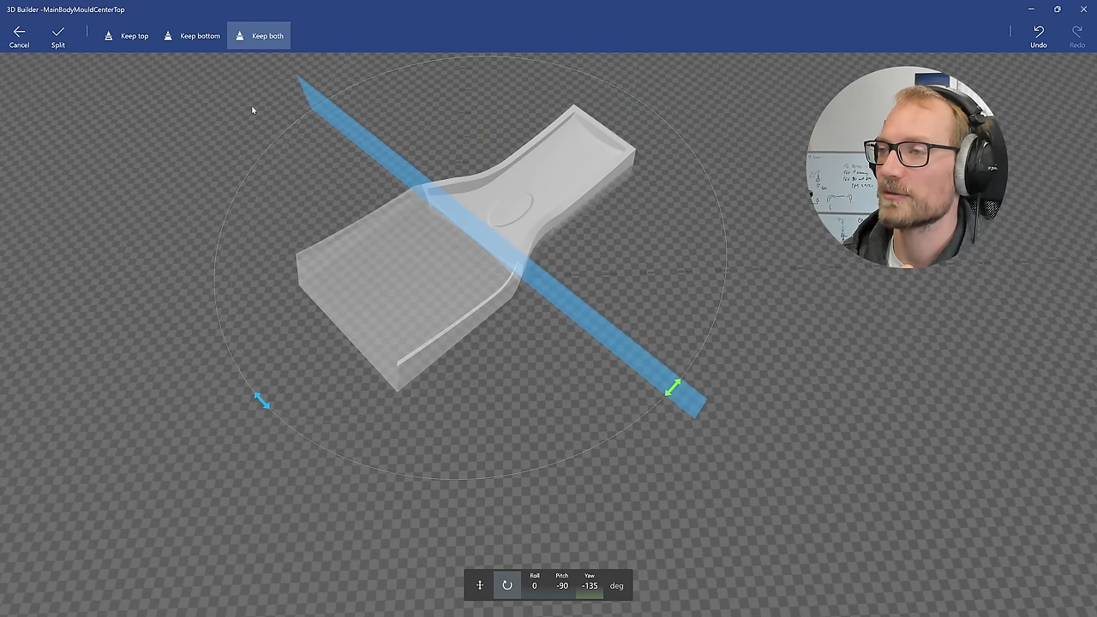
left_click(198, 35)
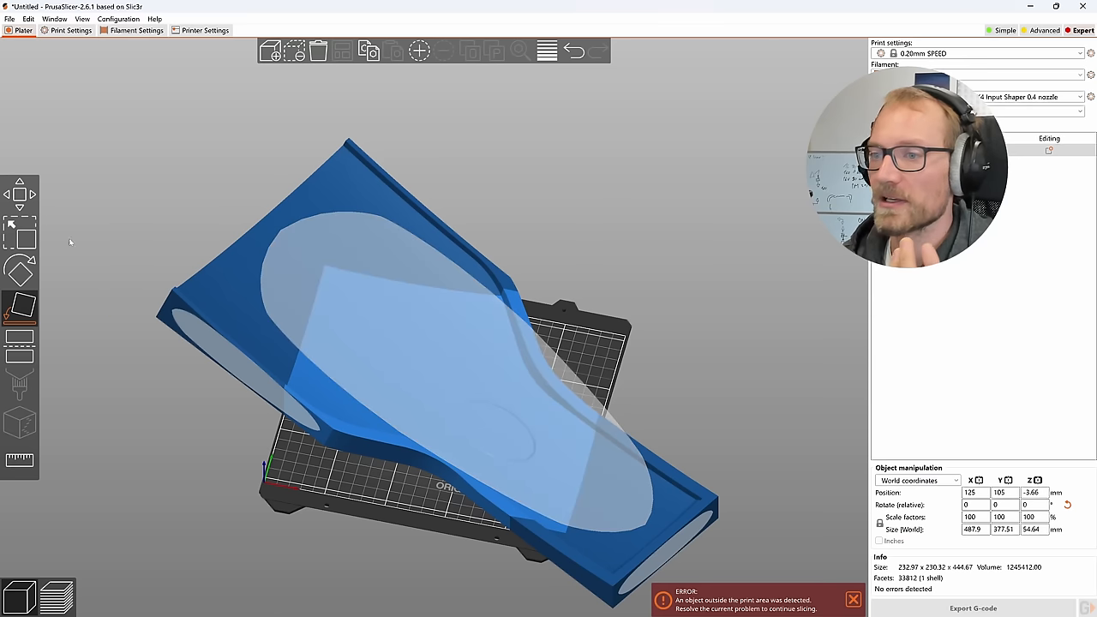
Rotate the part about its Z axis by roughly 35° with the Rotate tool.
left_click(20, 270)
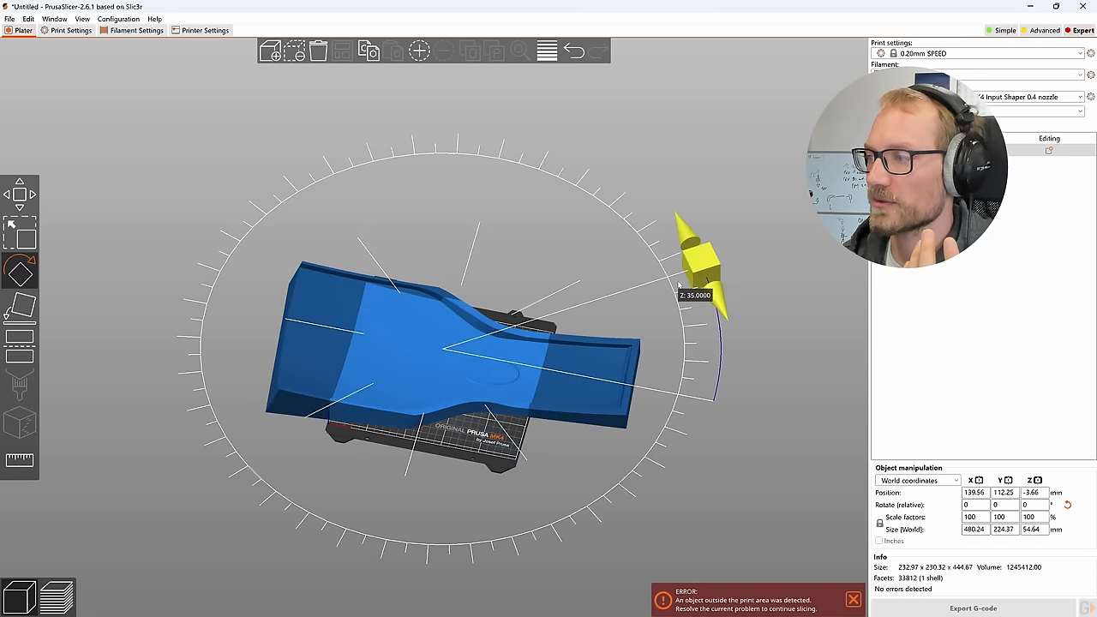
left_click(19, 337)
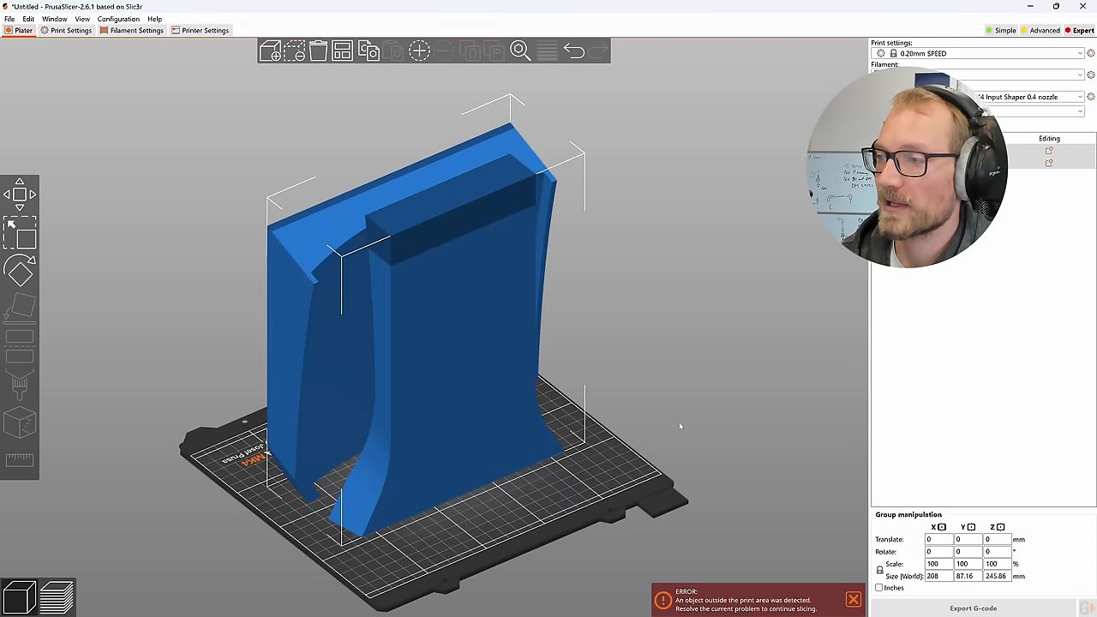
mouse_move(290, 373)
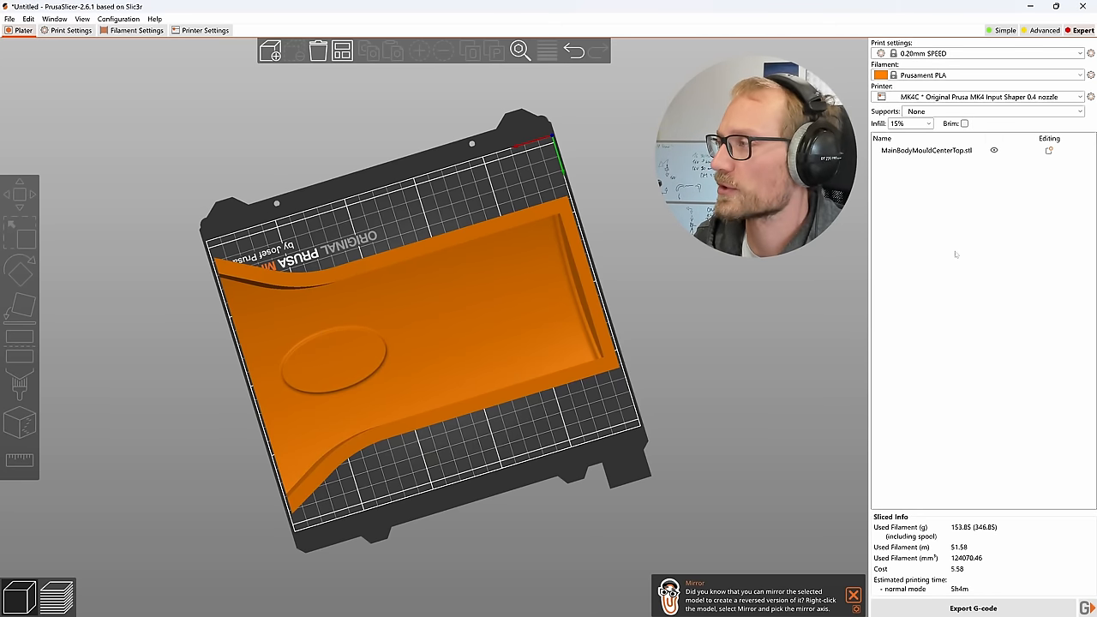
mouse_move(651, 297)
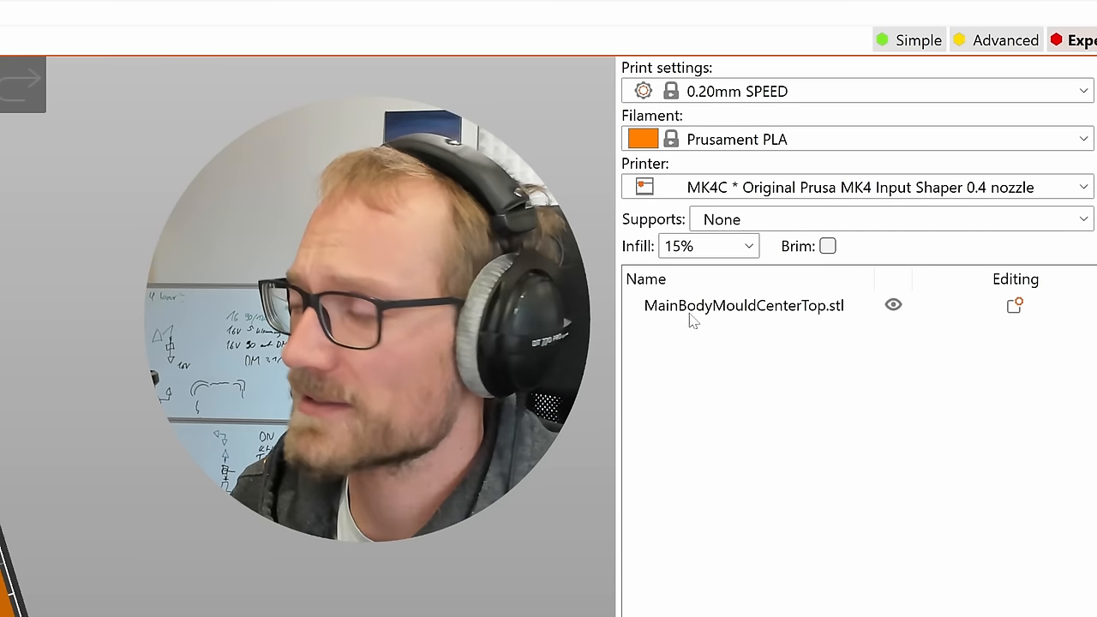
Export MainBodyMouldCenterTop as an STL file saved to the Desktop.
right_click(743, 305)
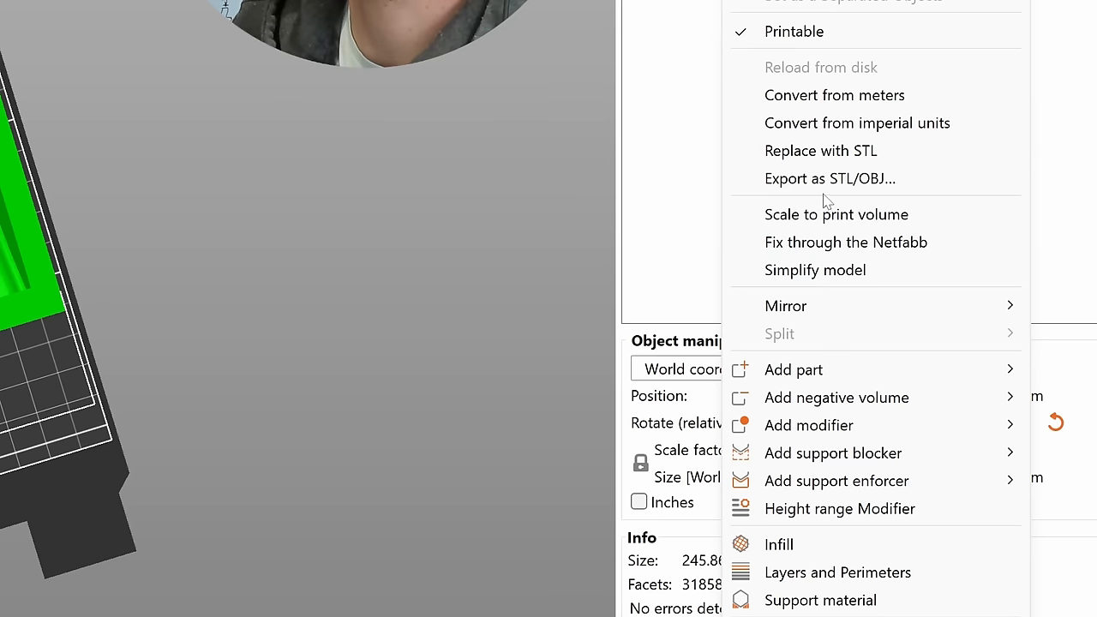
left_click(829, 178)
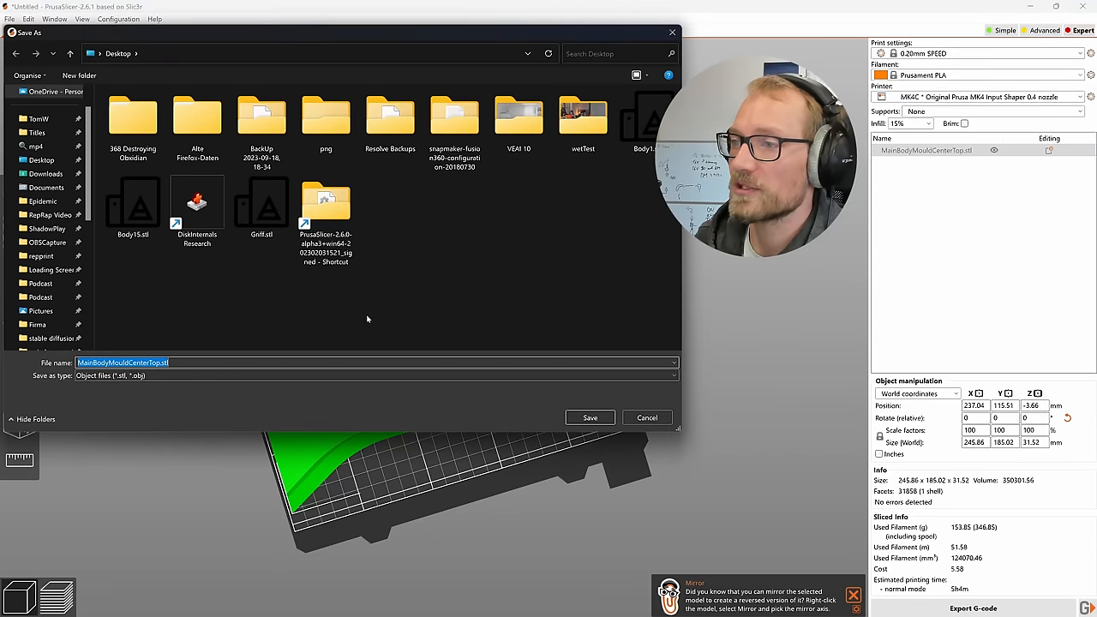
left_click(589, 418)
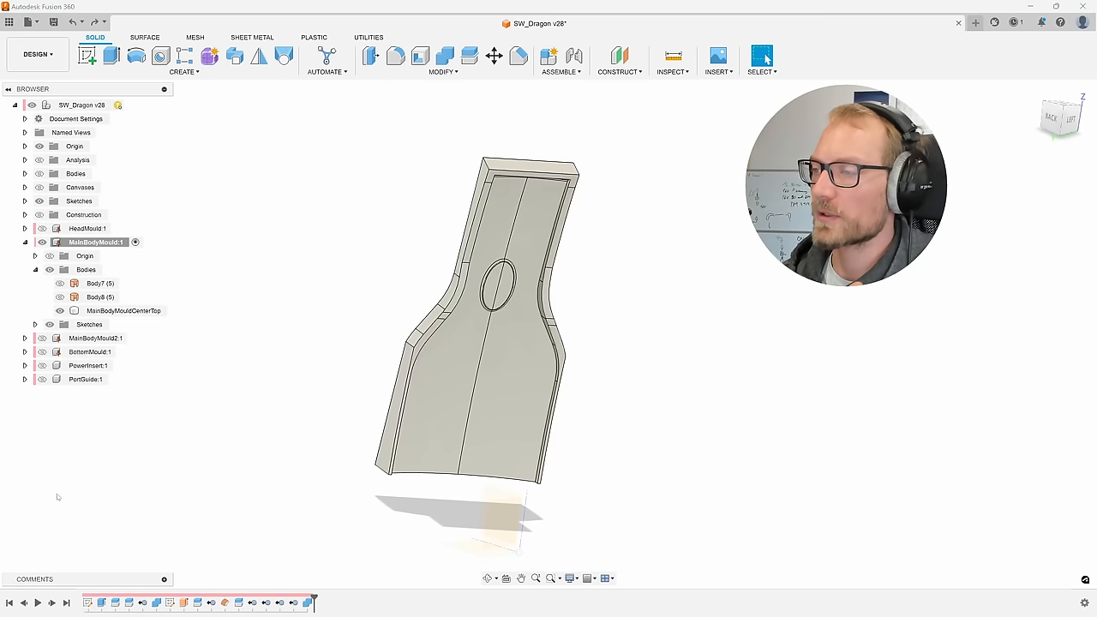
mouse_move(17, 486)
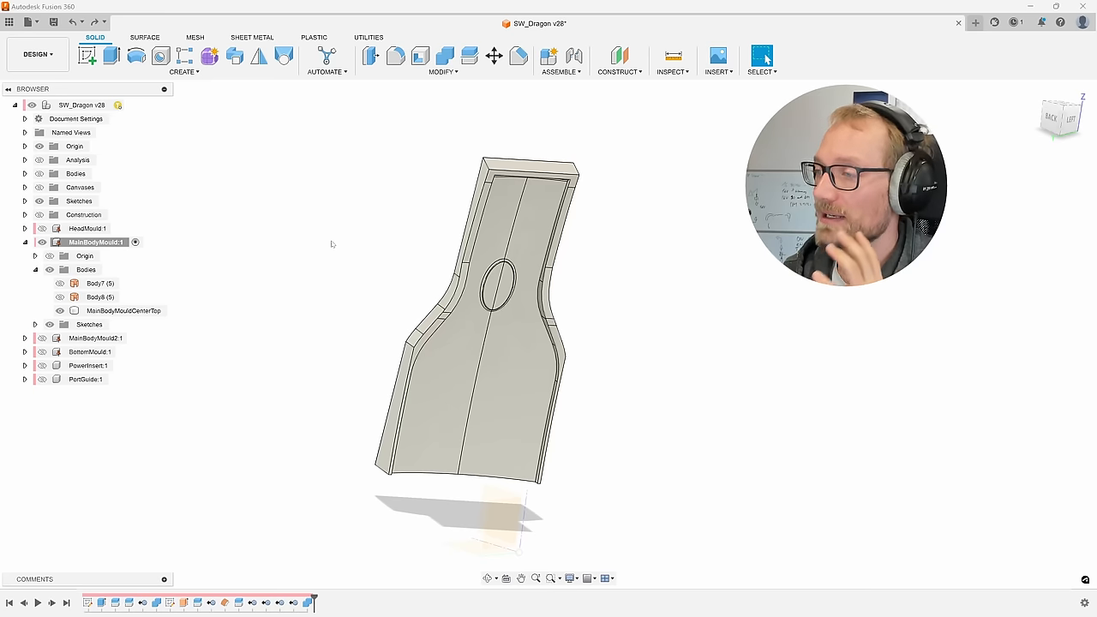
mouse_move(435, 181)
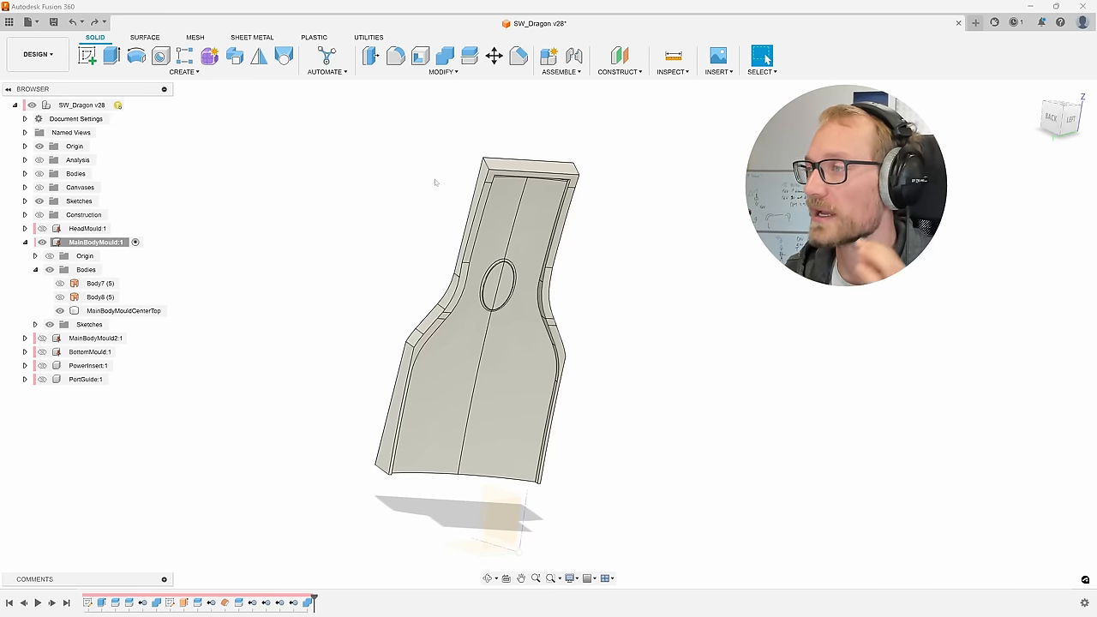
Create an offset construction plane raised up through the center-top mould body.
left_click(123, 310)
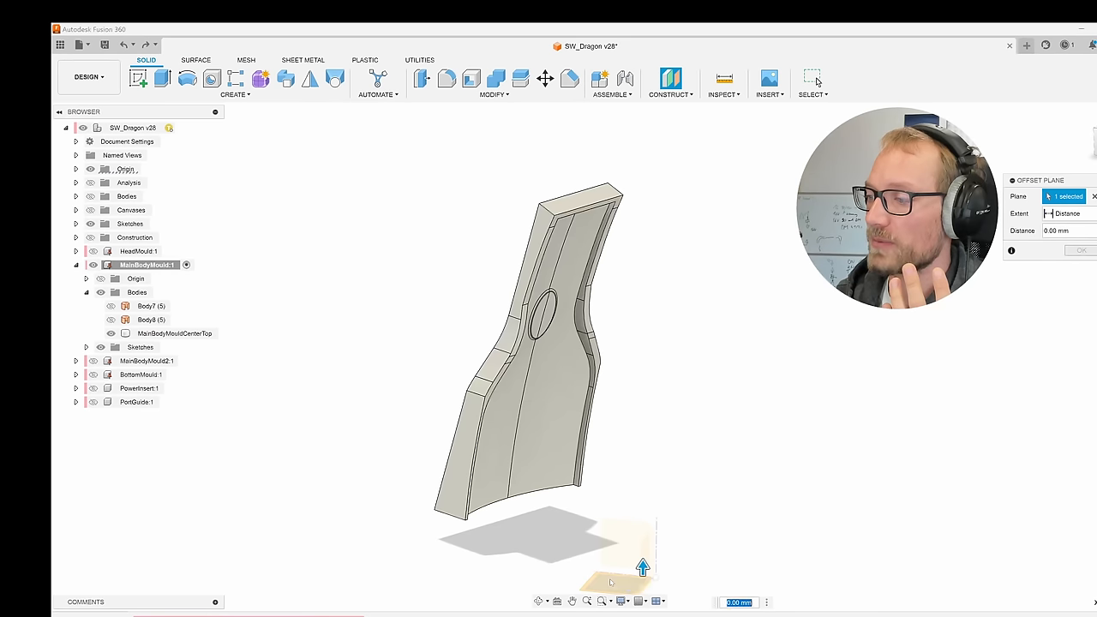
left_click_drag(642, 567, 645, 377)
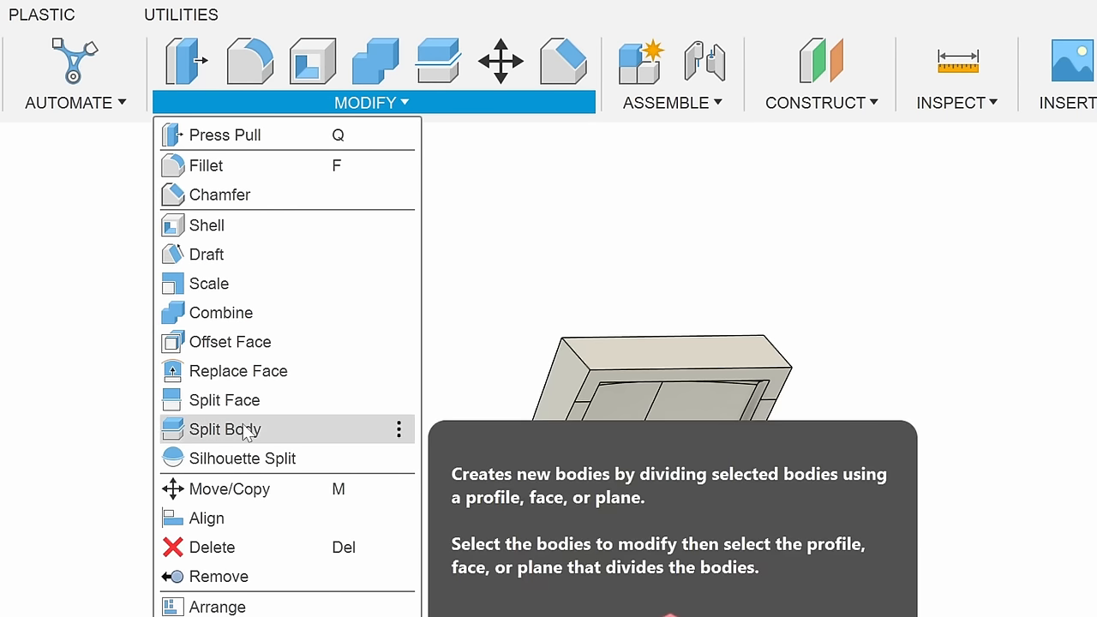
Split the MainBodyMouldCenterTop body using the offset plane as the splitting tool.
left_click(224, 428)
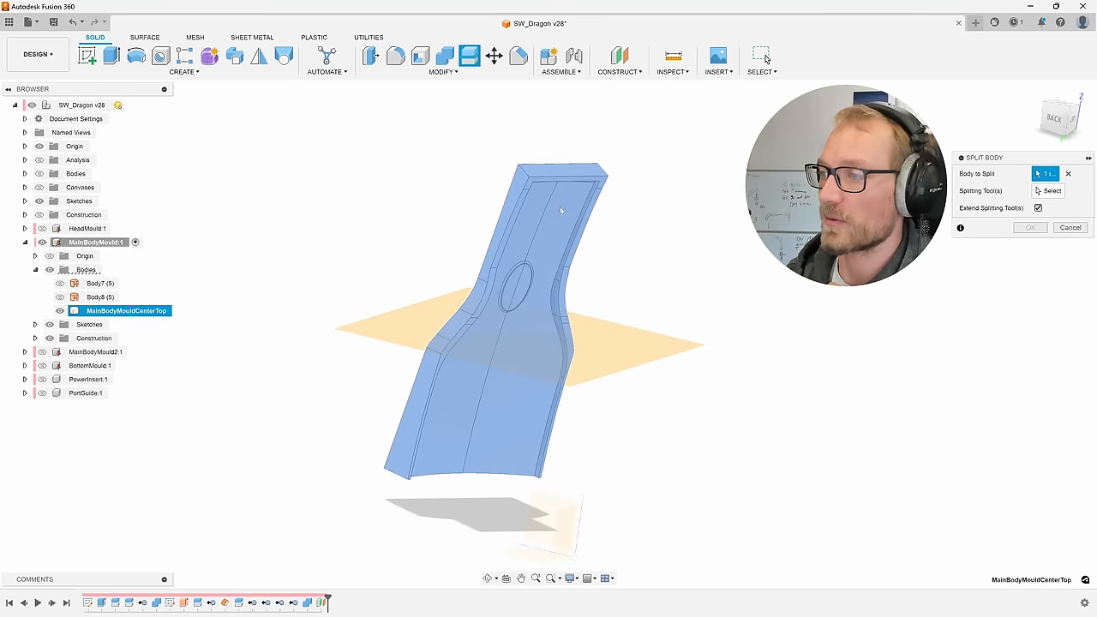
left_click(1048, 190)
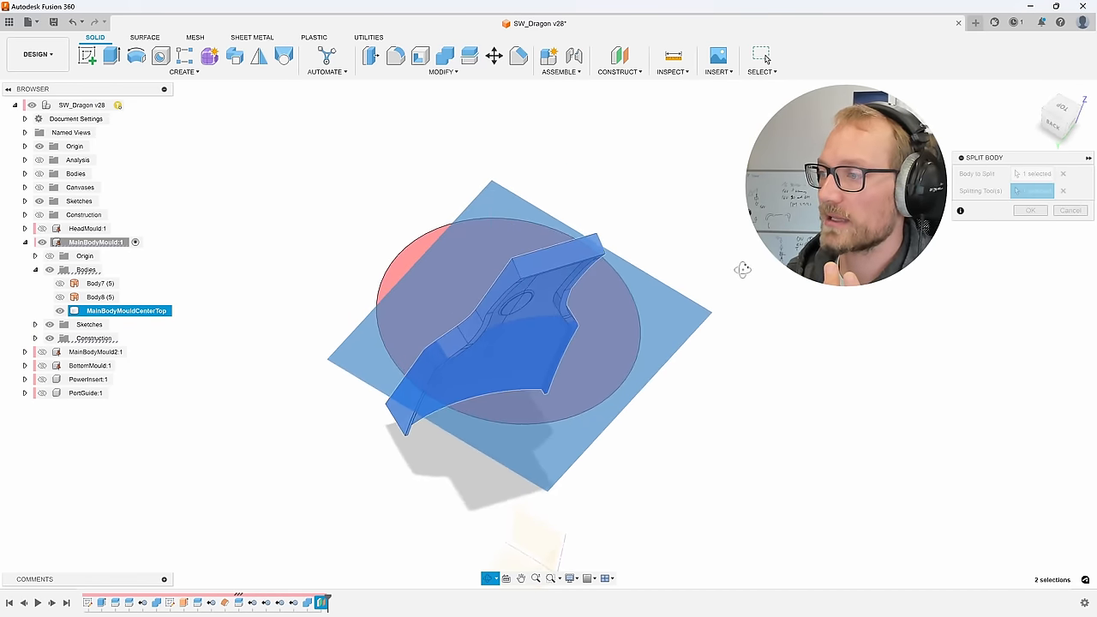
left_click(1030, 210)
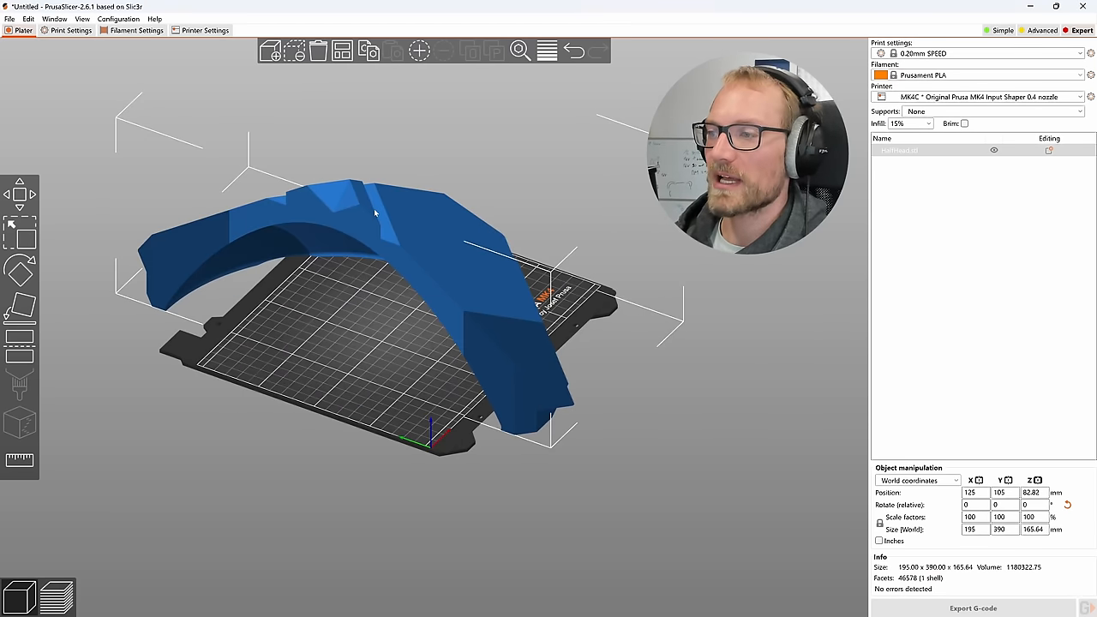
mouse_move(19, 355)
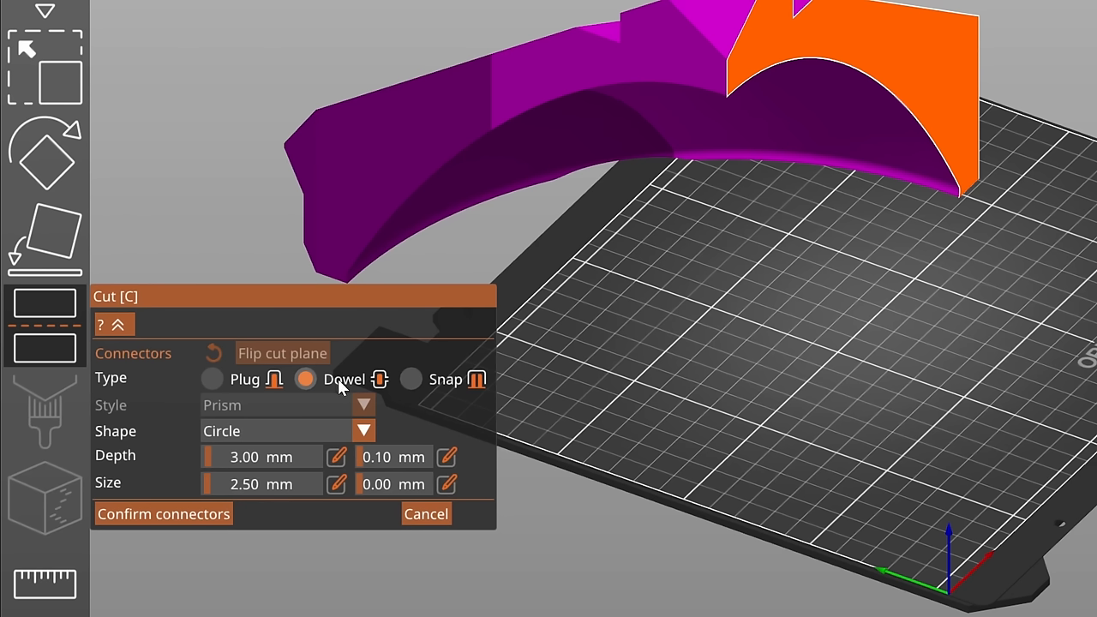
Cut the model with five dowel connectors, both pieces placed on their cut faces.
left_click(212, 379)
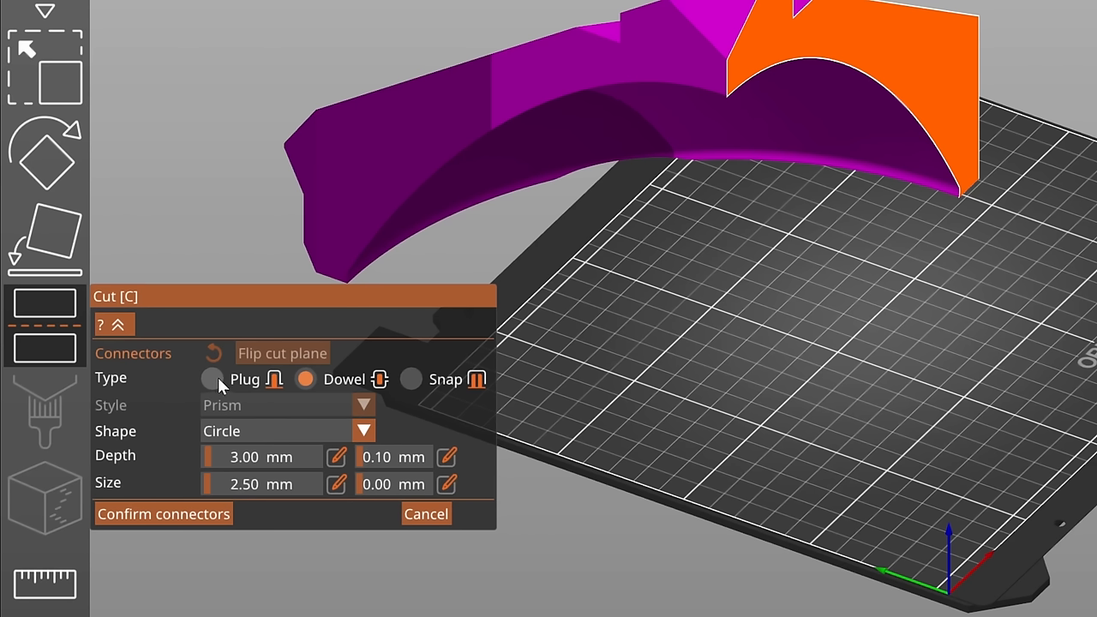
mouse_move(286, 380)
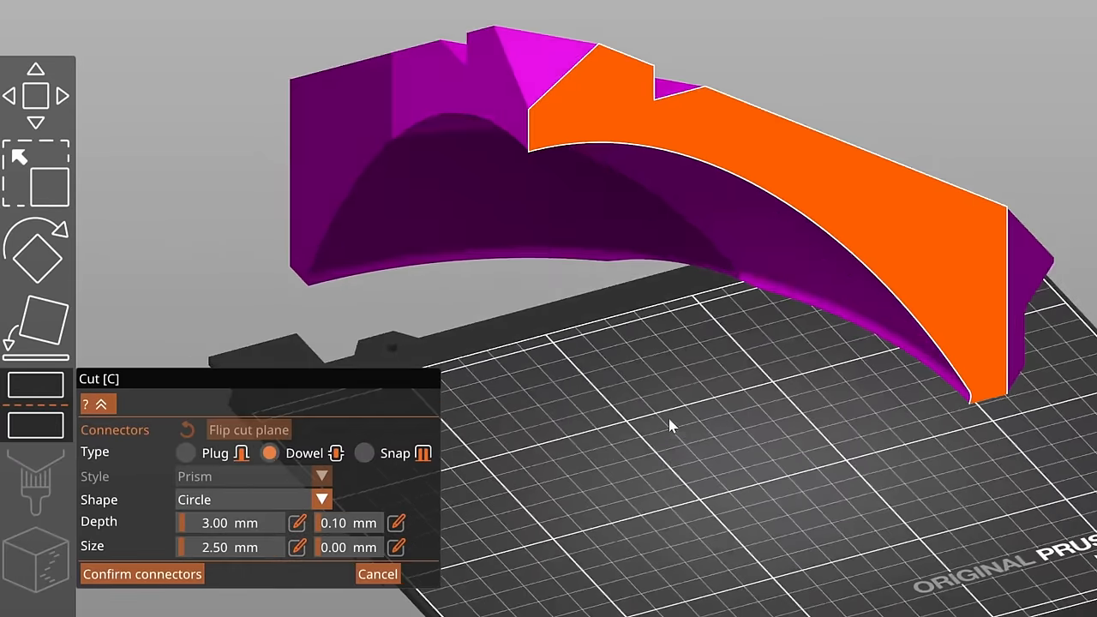
mouse_move(590, 110)
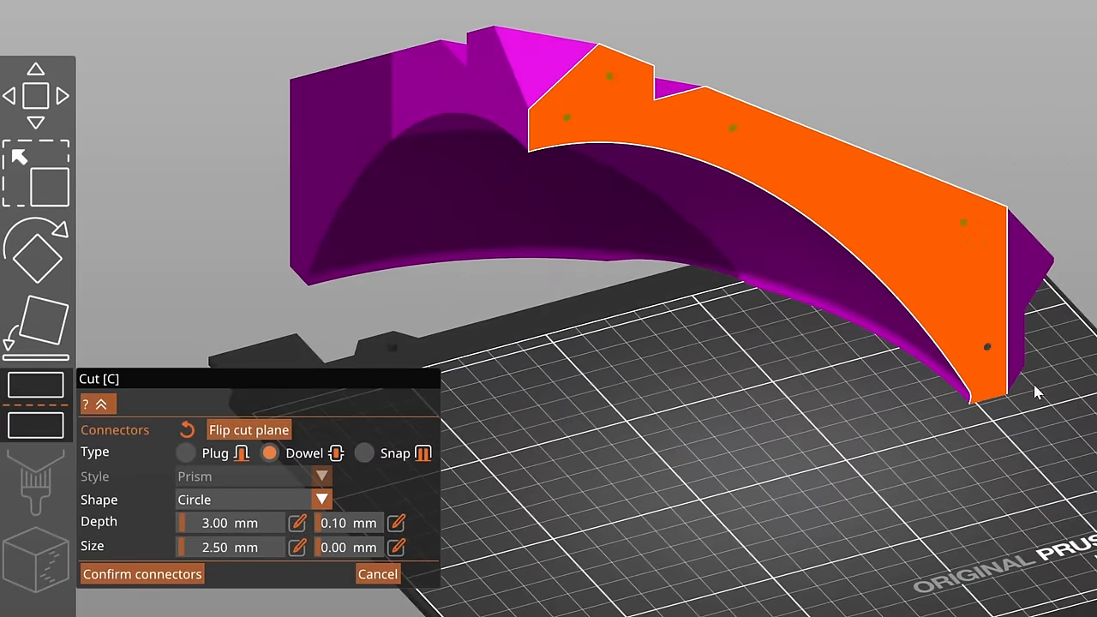
left_click(141, 574)
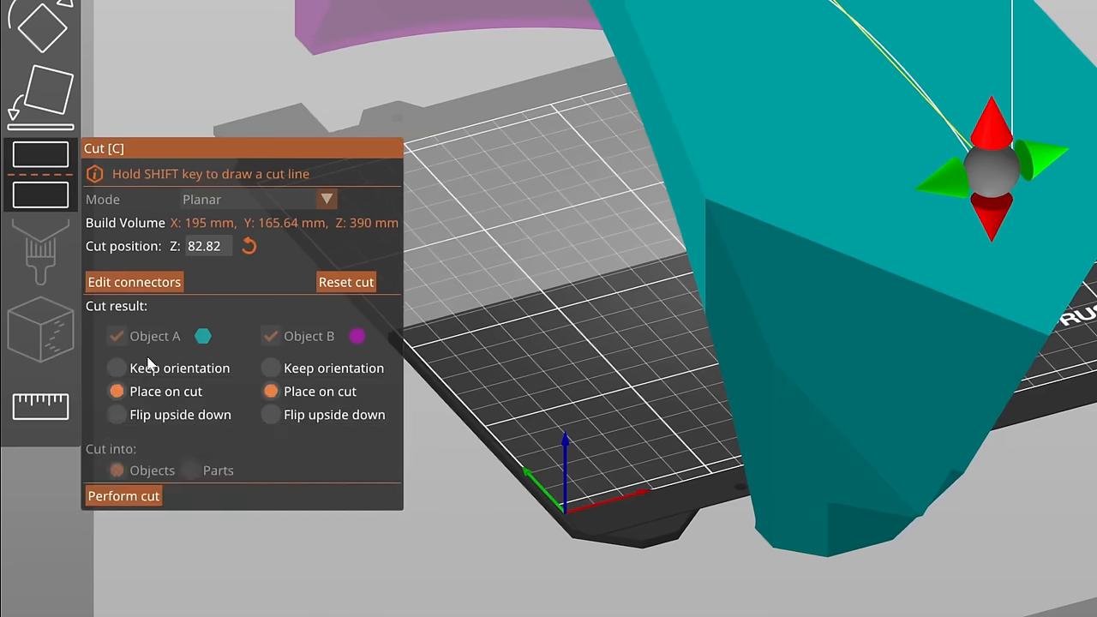
left_click(123, 496)
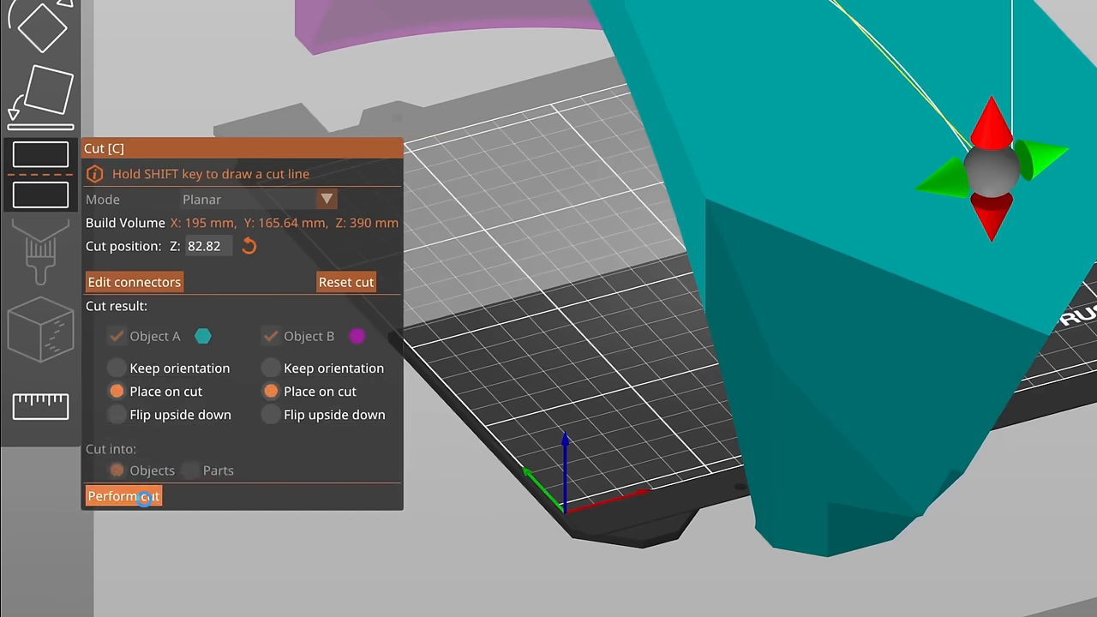
left_click(122, 496)
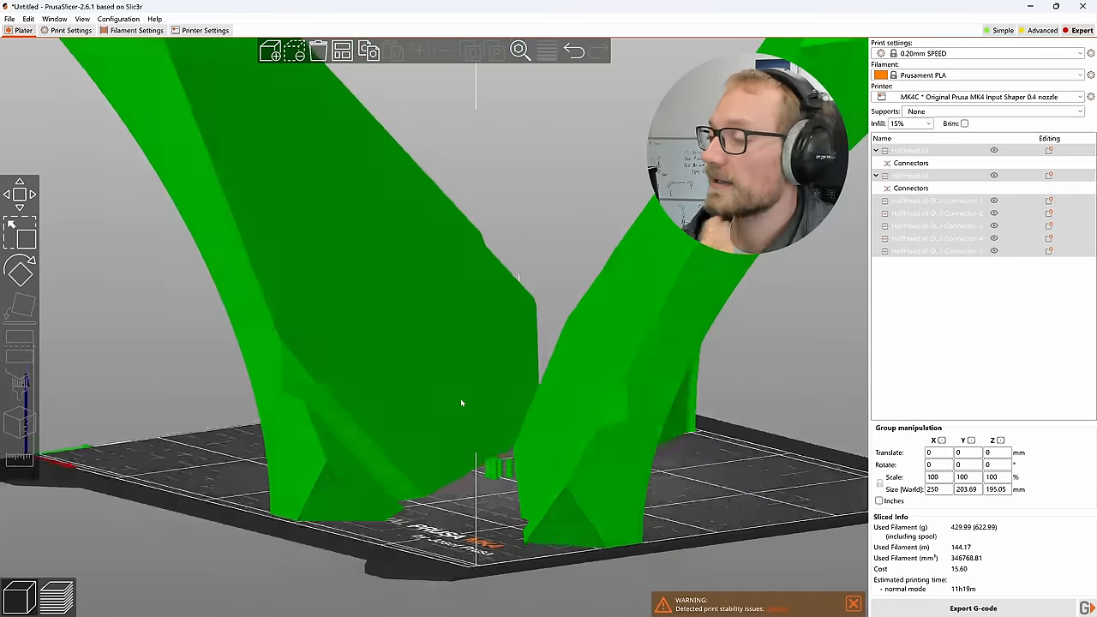
Delete the blue cut half, confirming removal despite breaking the cut information.
left_click_drag(461, 402, 161, 542)
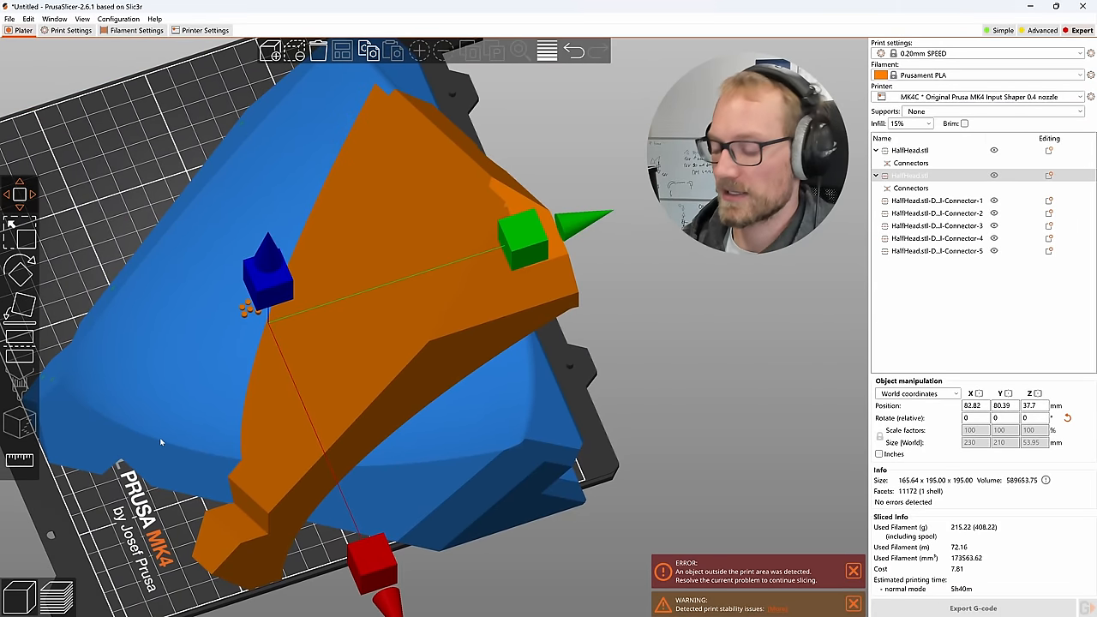
key("Delete")
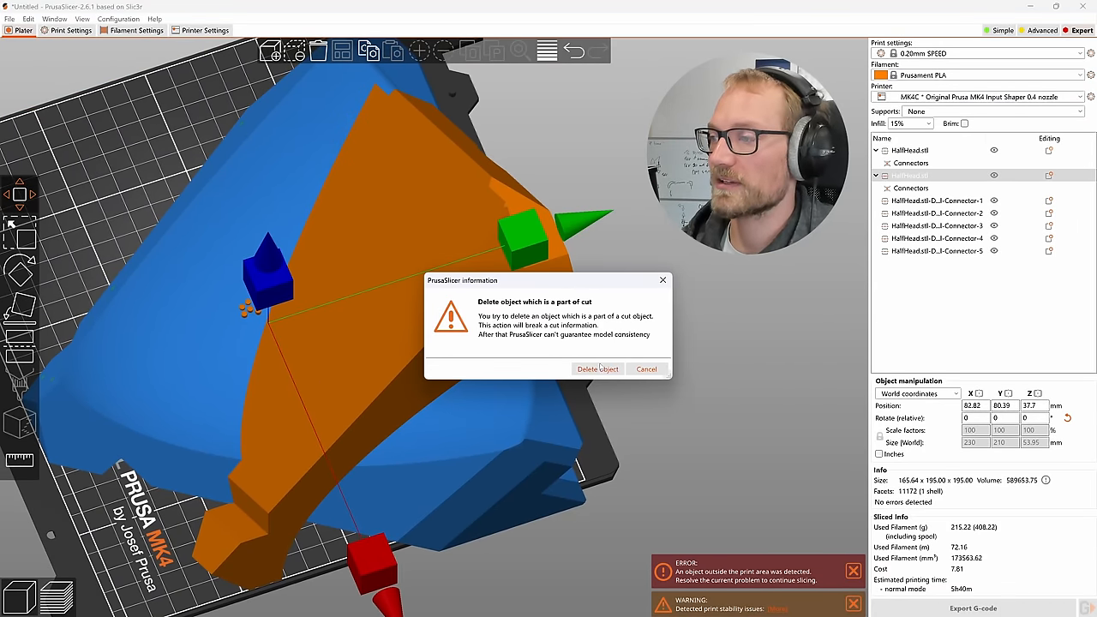
left_click(597, 368)
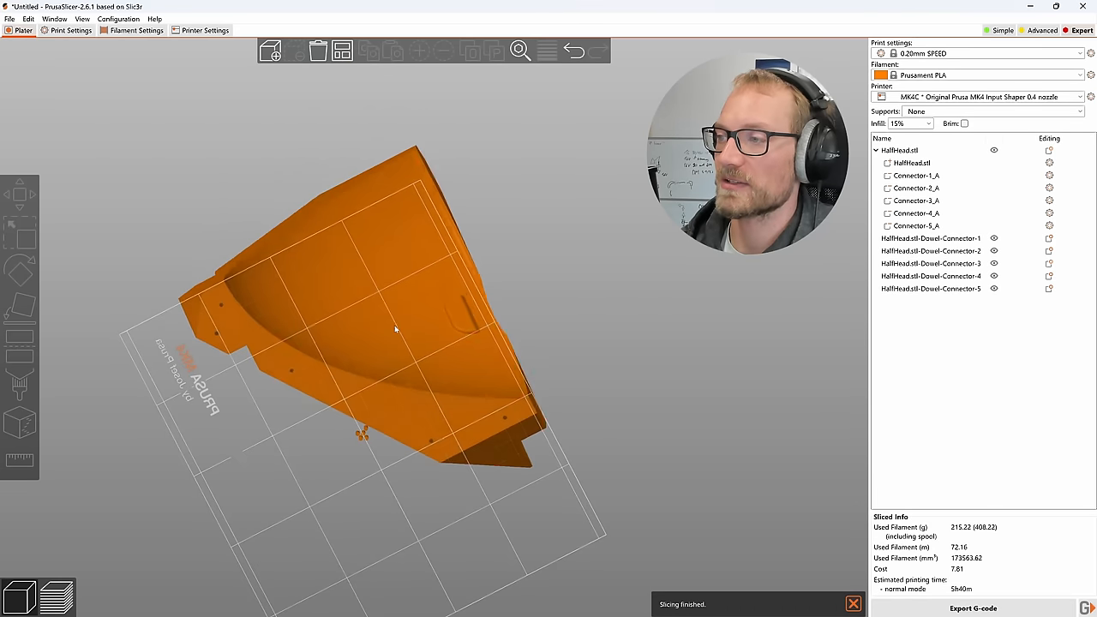
left_click(394, 330)
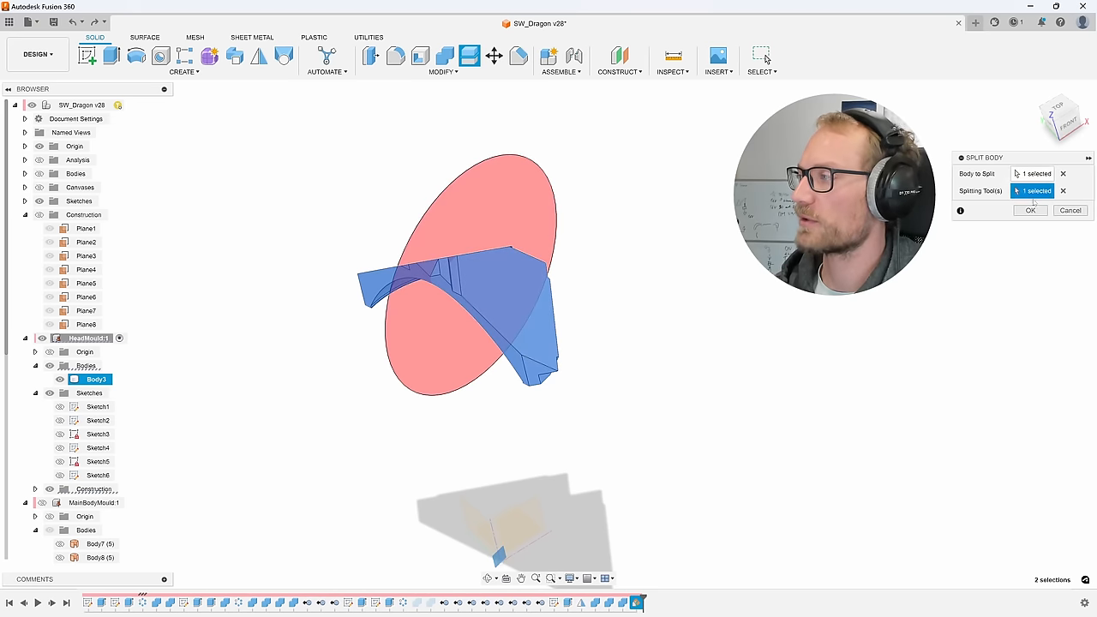
Confirm the Split Body of the head mould along the angled construction plane.
left_click(1030, 211)
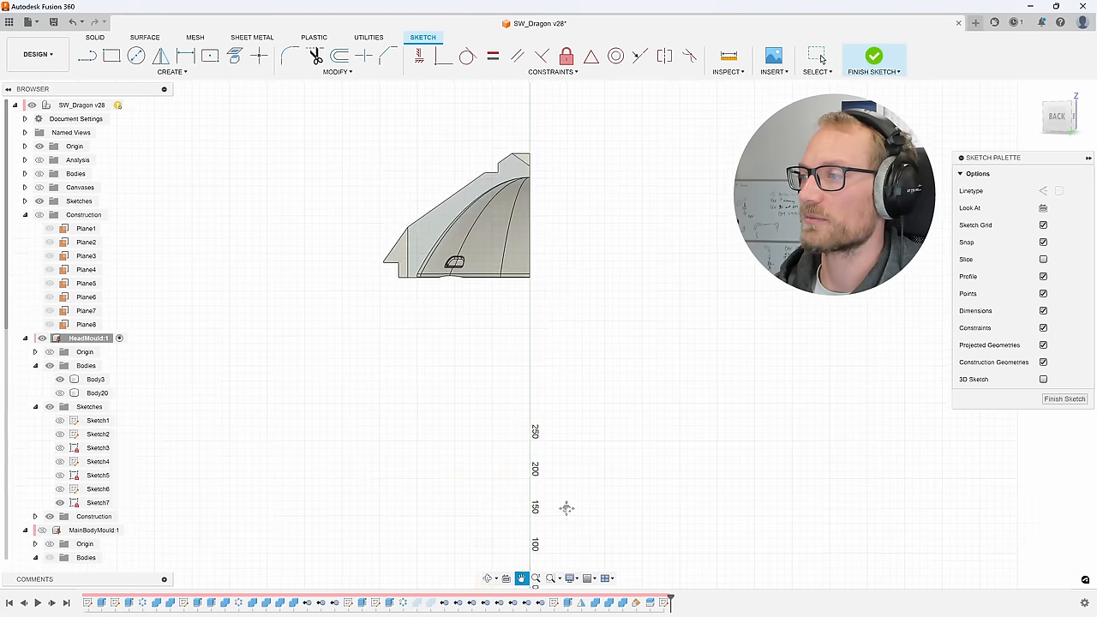
Sketch on the split face and offset its outline edges into thin key strips.
left_click(471, 300)
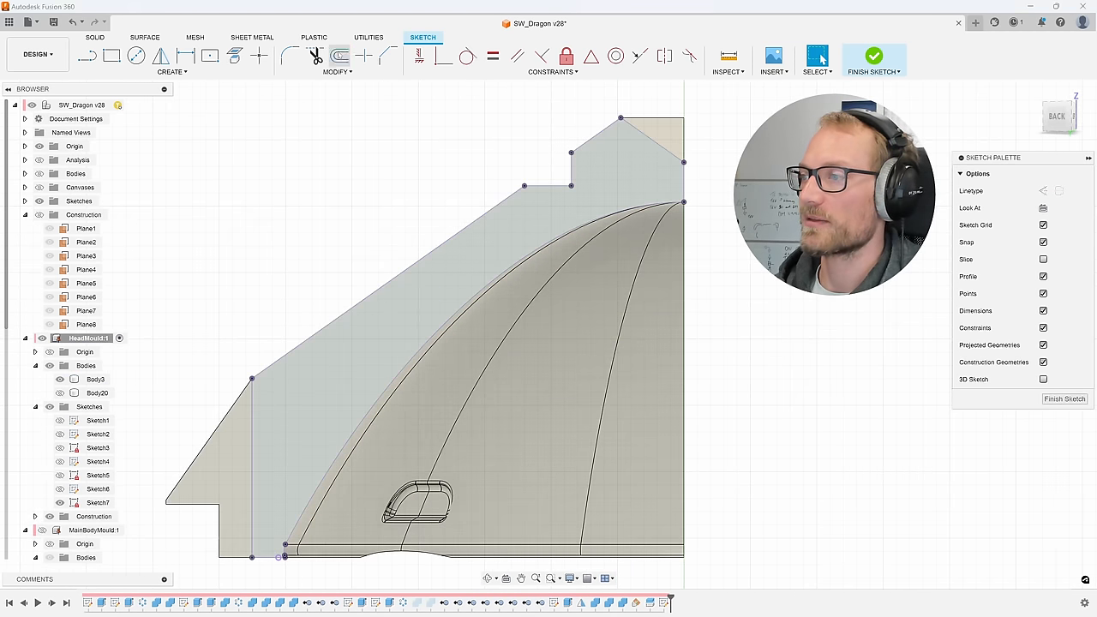
left_click(339, 55)
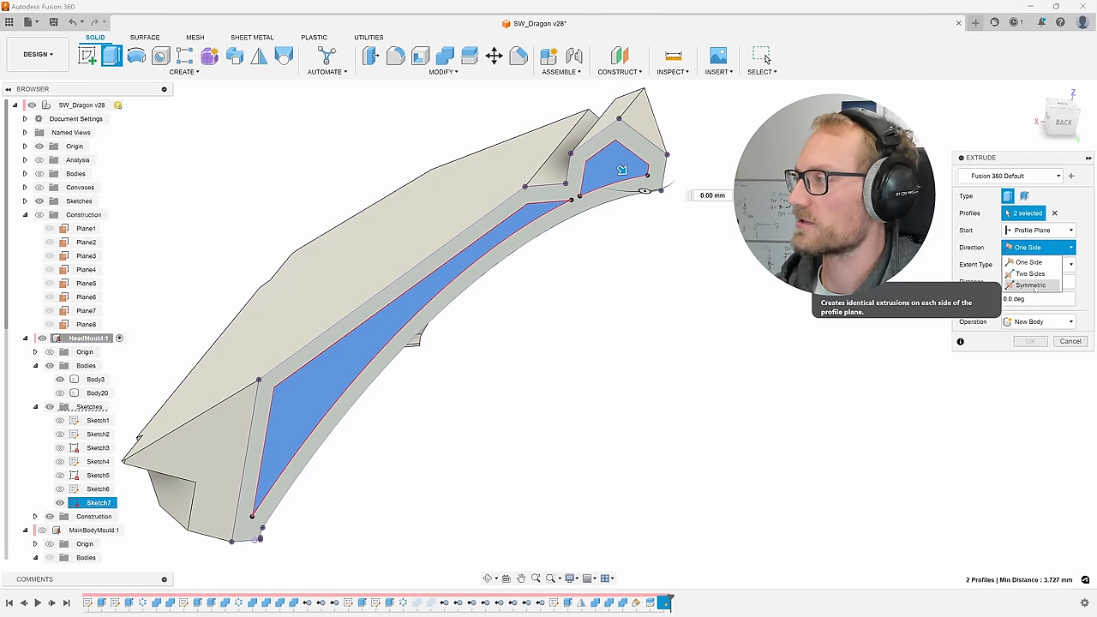
Extrude both strip profiles symmetrically 5 mm with a -2° taper as new key bodies.
left_click(1029, 285)
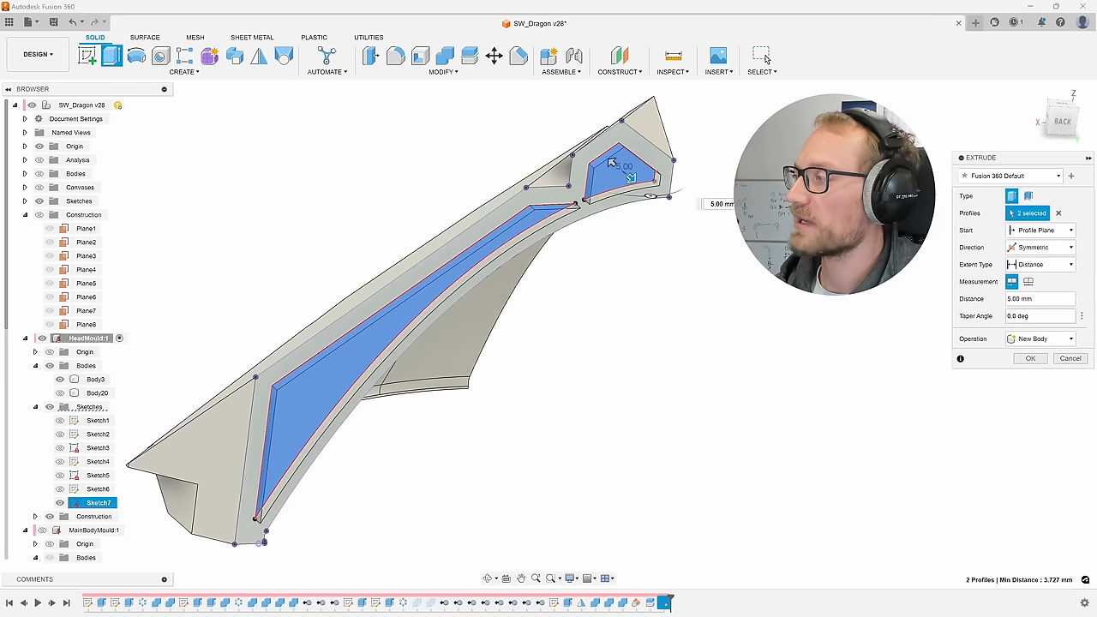
type("-2")
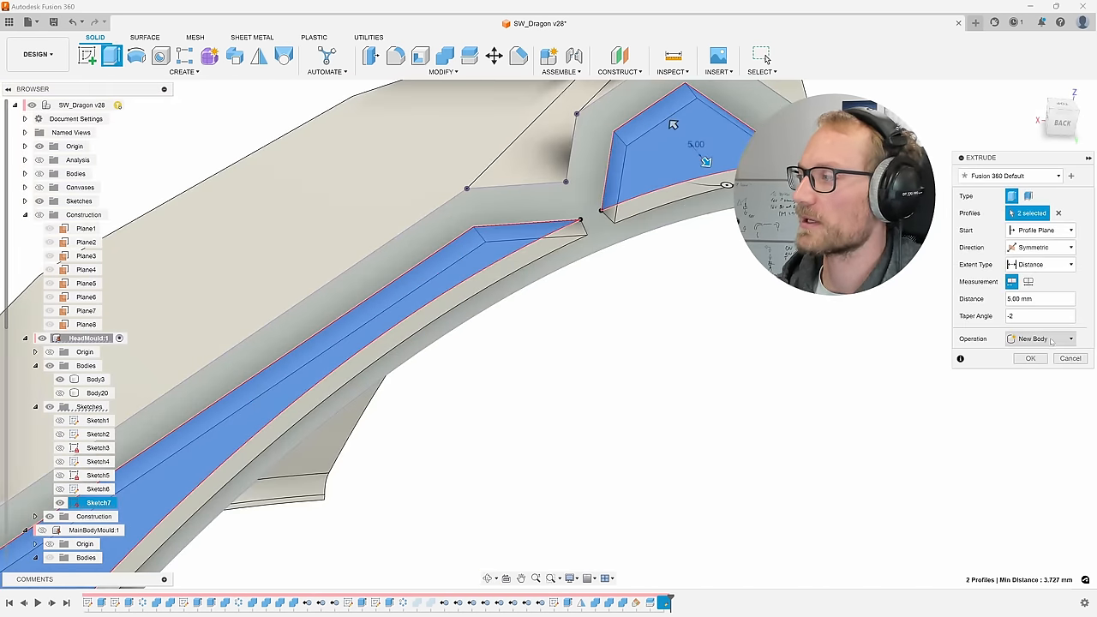
left_click(1030, 358)
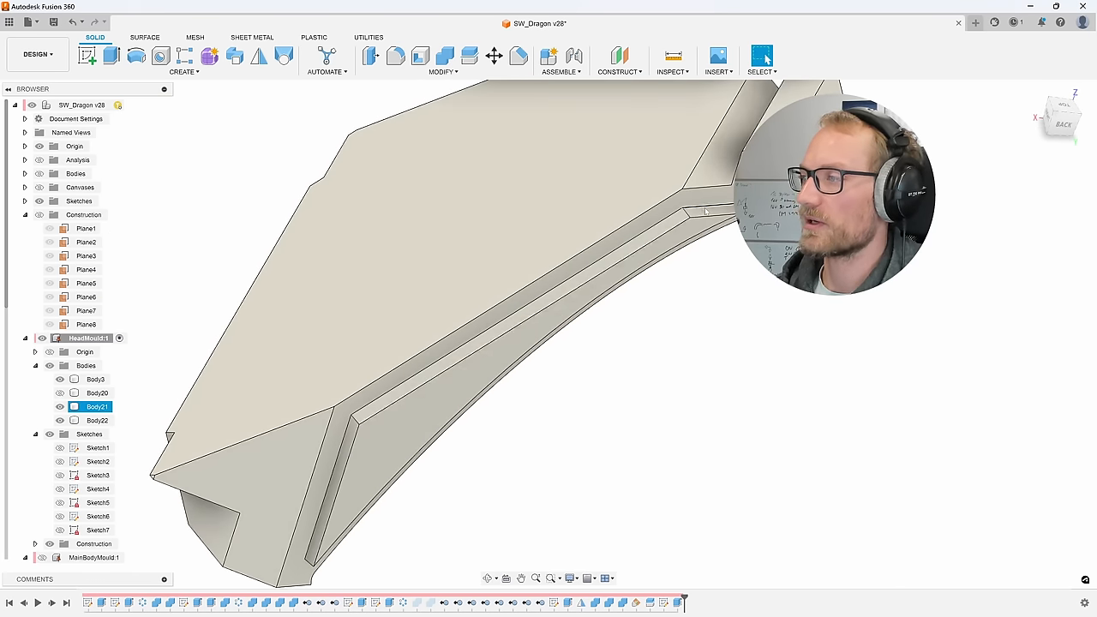
Hide the keys and cut the Sketch7 profiles symmetrically -5 mm into Body3 and Body20 as slots.
left_click(60, 406)
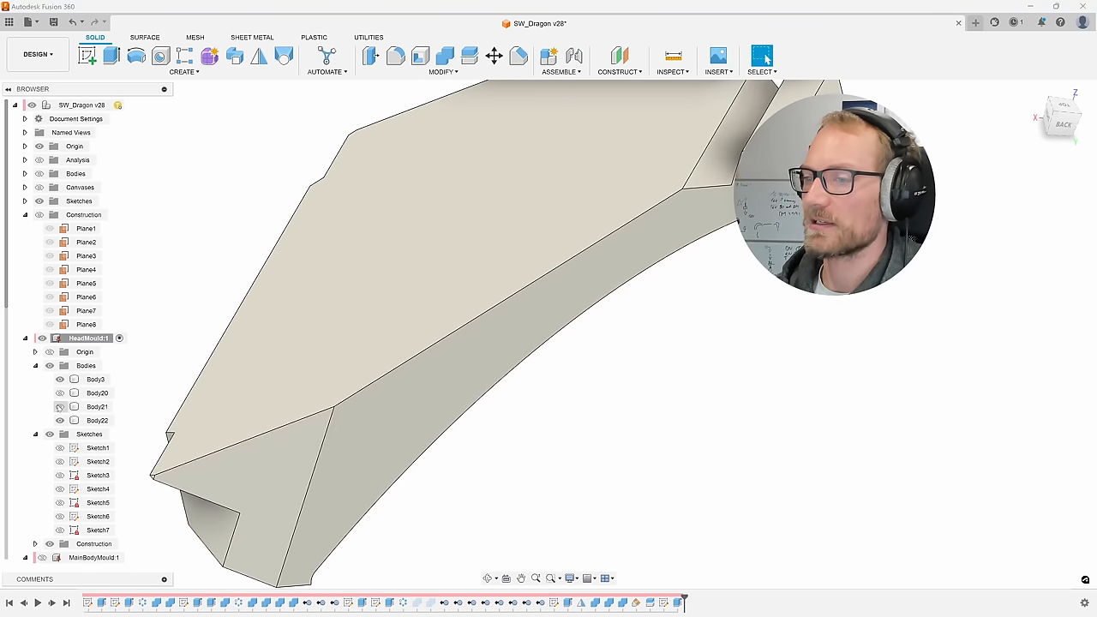
left_click(96, 379)
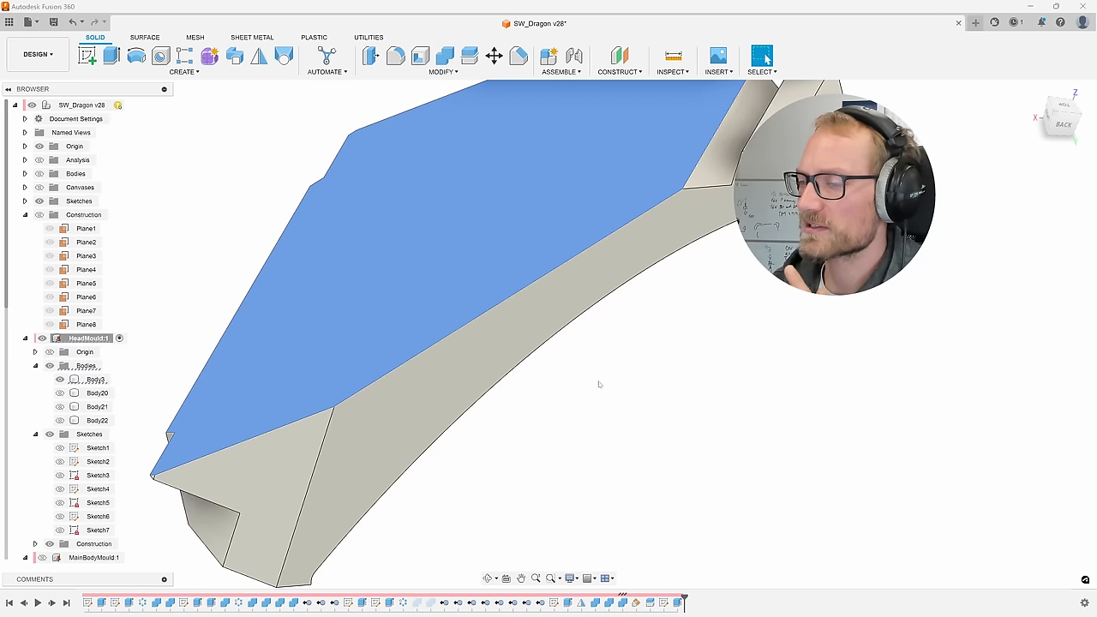
left_click(98, 529)
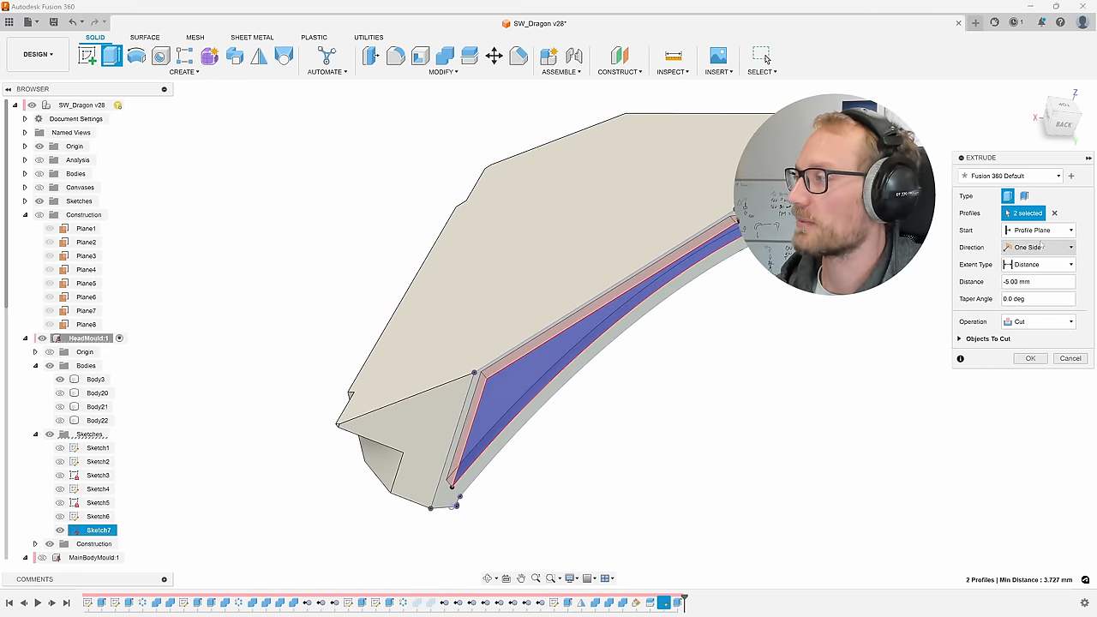
left_click(1037, 247)
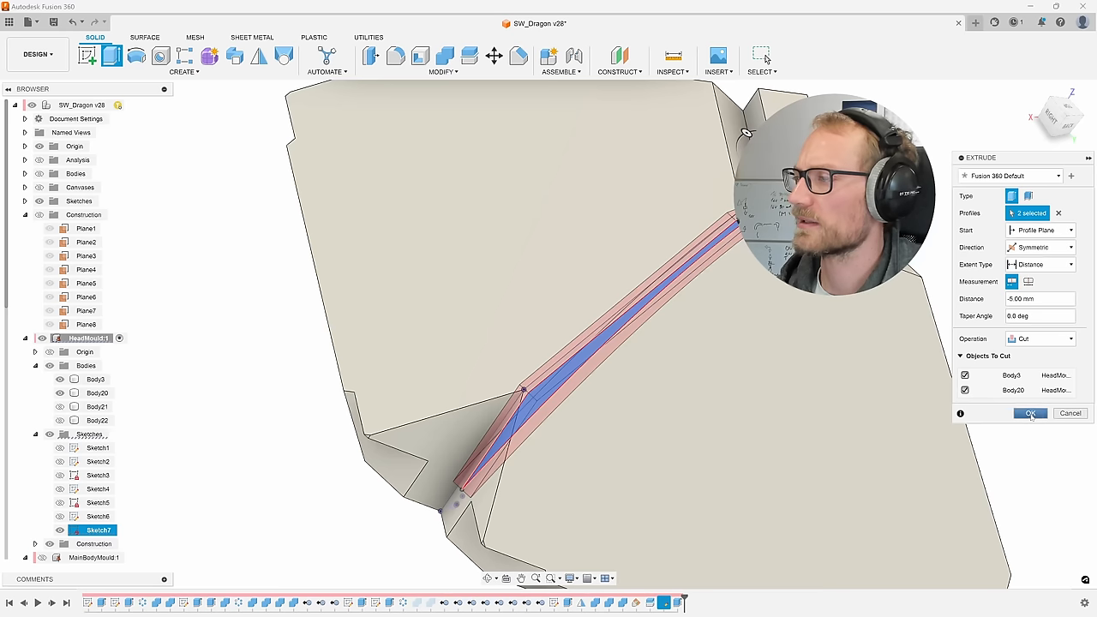
left_click(1030, 413)
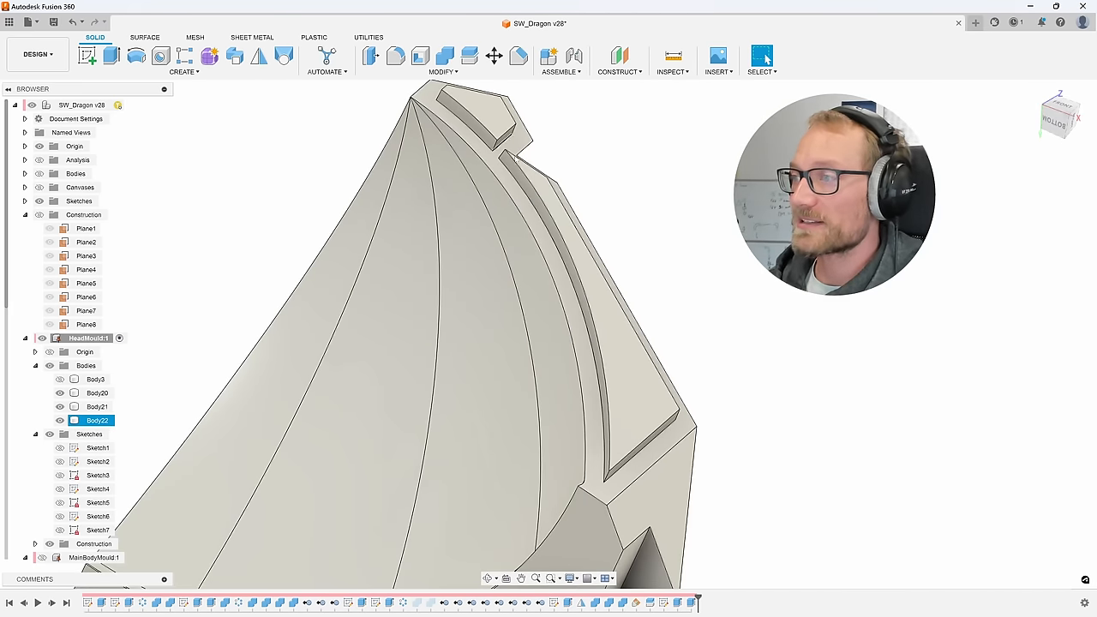
left_click(97, 392)
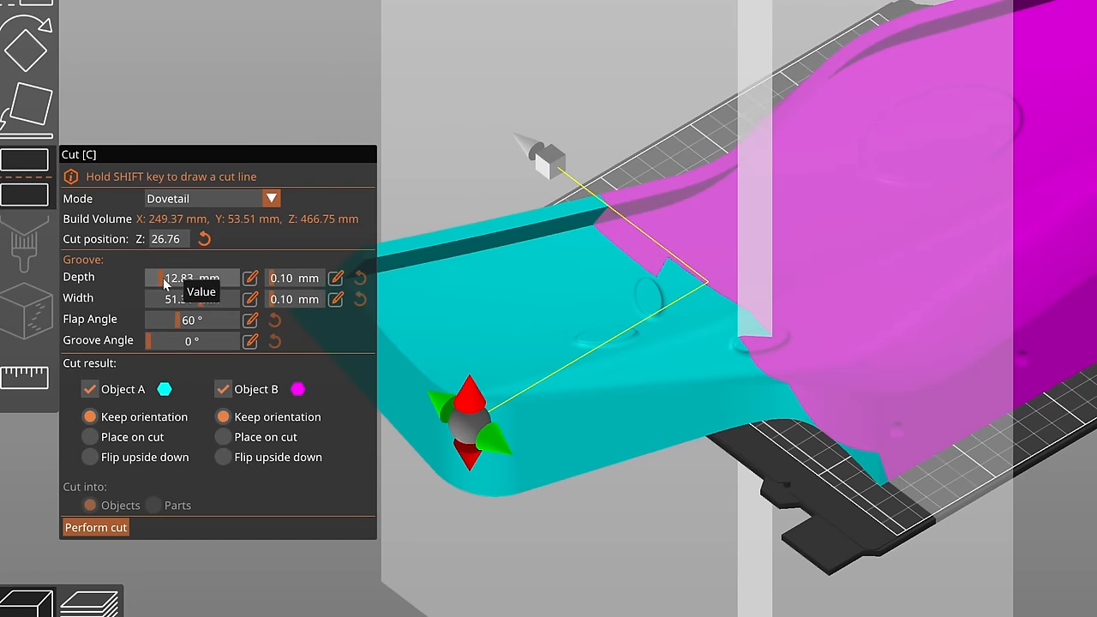
mouse_move(297, 294)
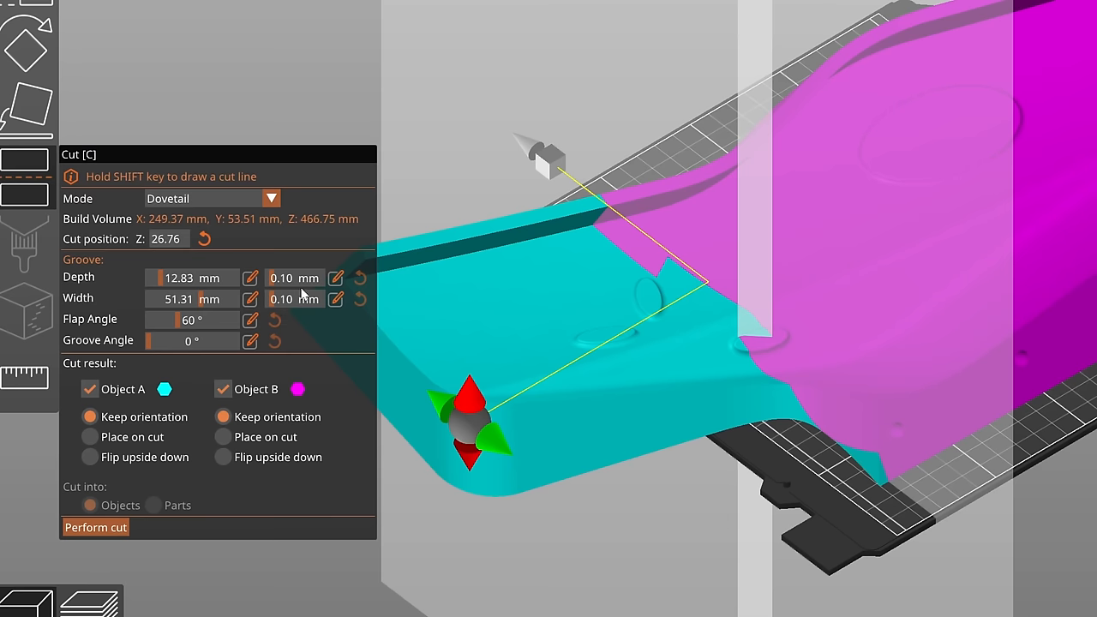
mouse_move(174, 384)
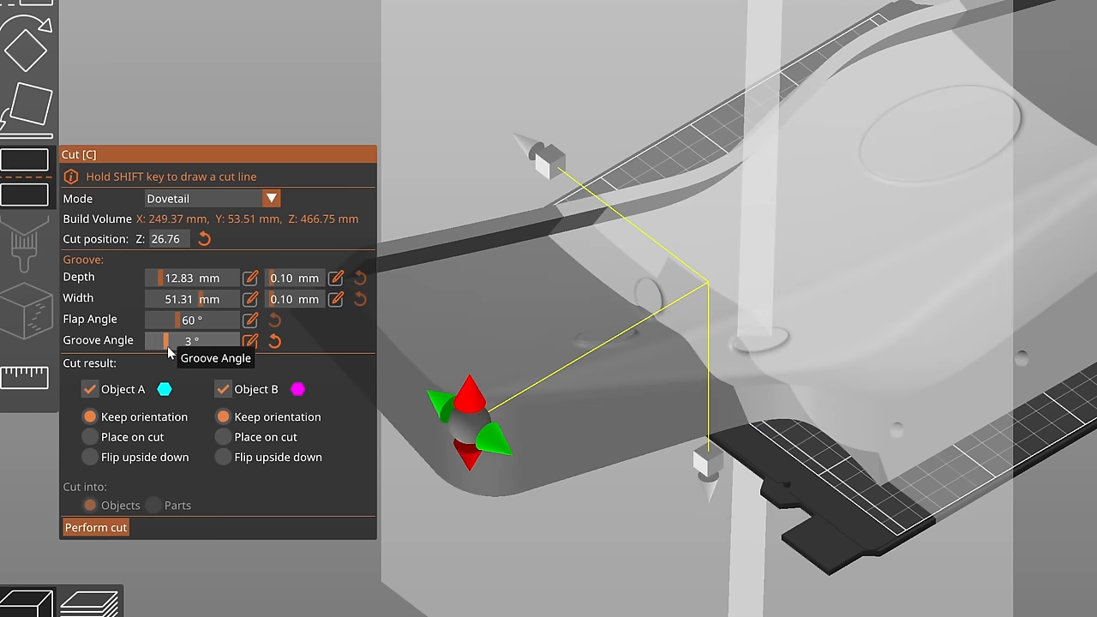
Tilt the dovetail groove walls about 3° and perform the cut on the side piece.
left_click_drag(158, 340, 240, 340)
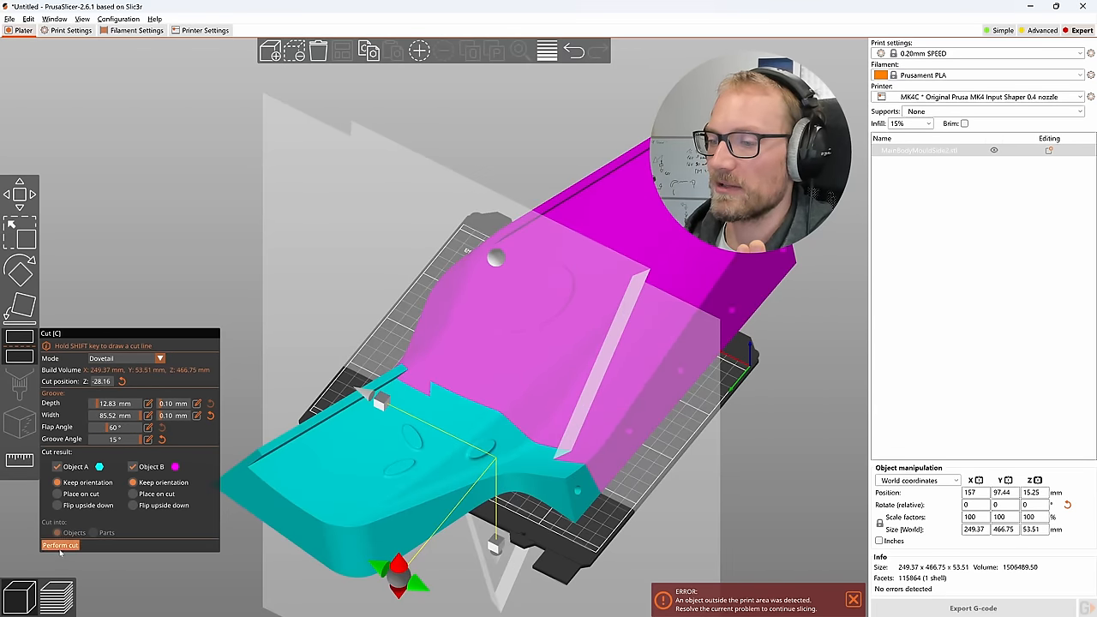
left_click(60, 545)
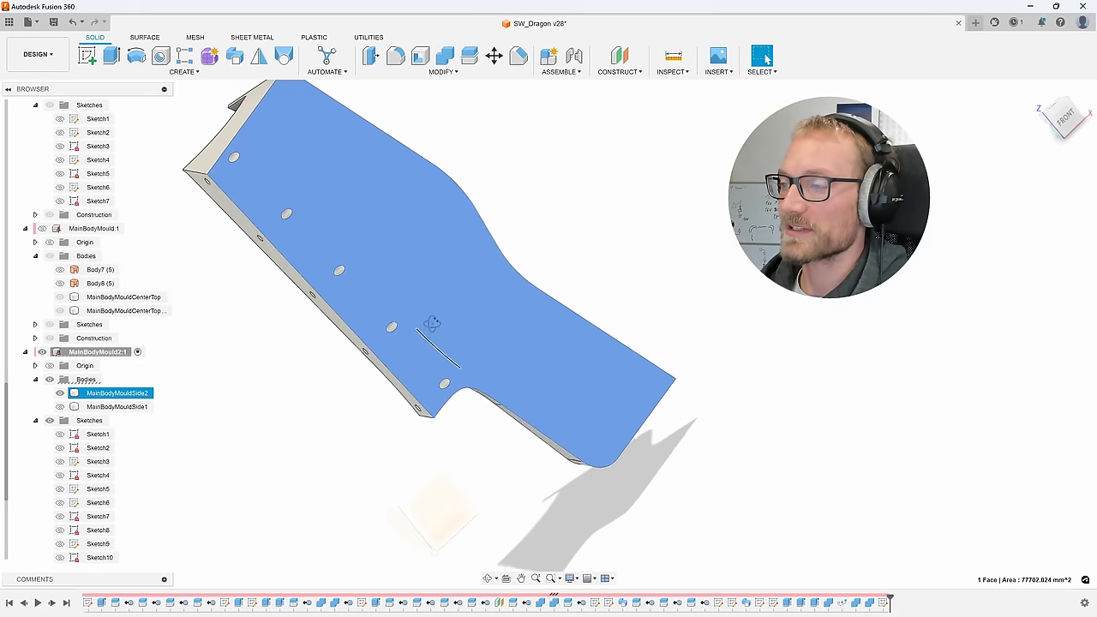
Nudge the view while sketching the zigzag dovetail line on MainBodyMouldSide2's face.
left_click_drag(433, 324, 433, 320)
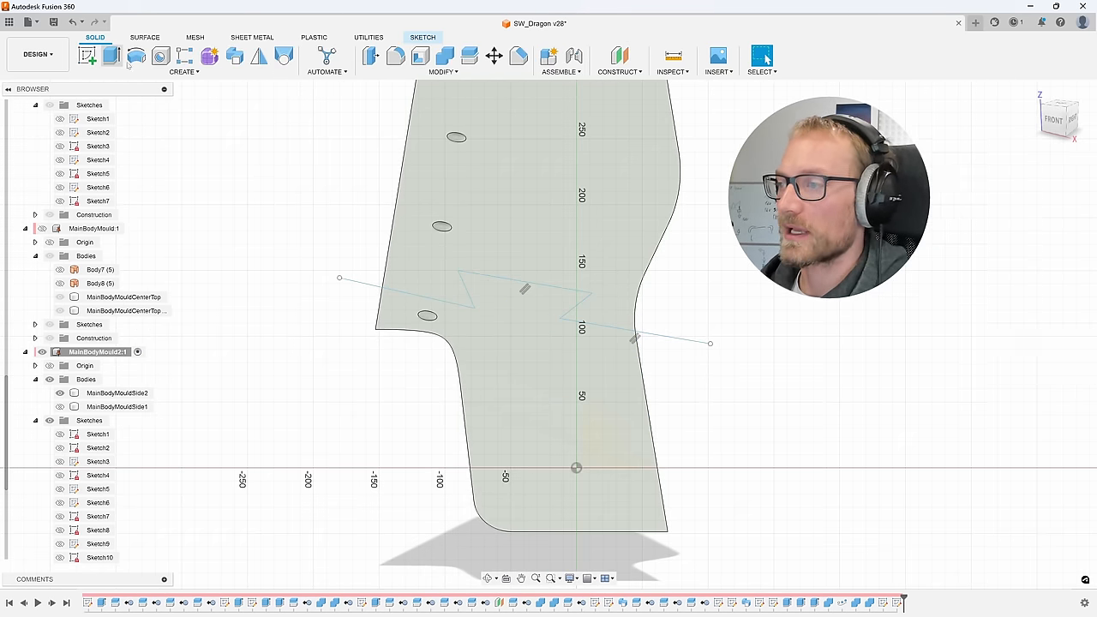
Set a Thin extrude of the zigzag line: -80 mm deep, 0.10 mm wall, -5° taper, Cut.
left_click(135, 56)
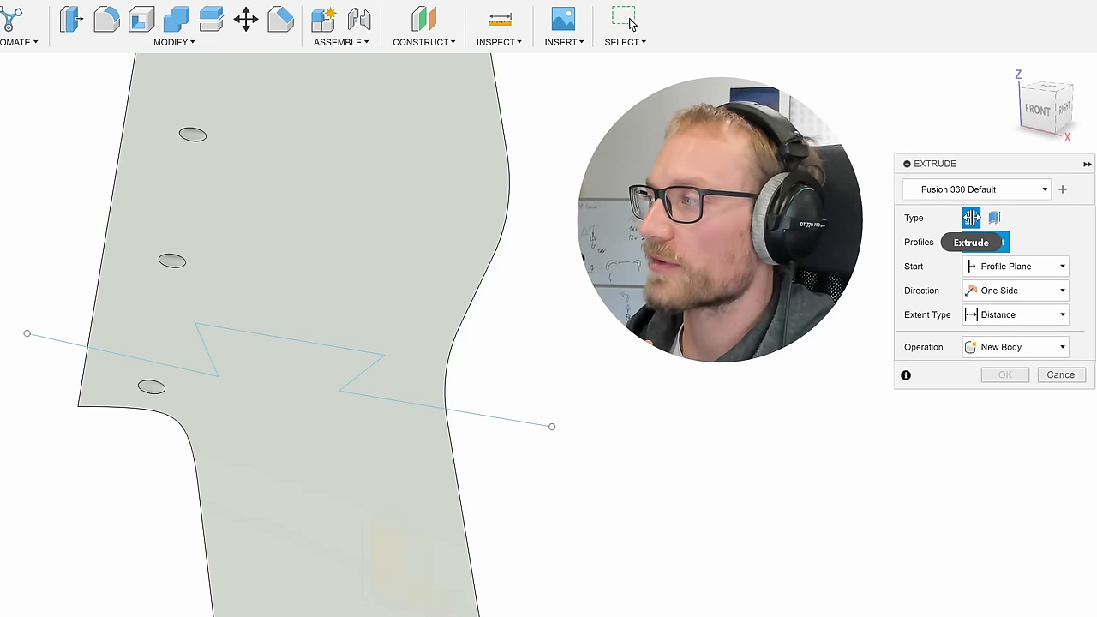
left_click(993, 217)
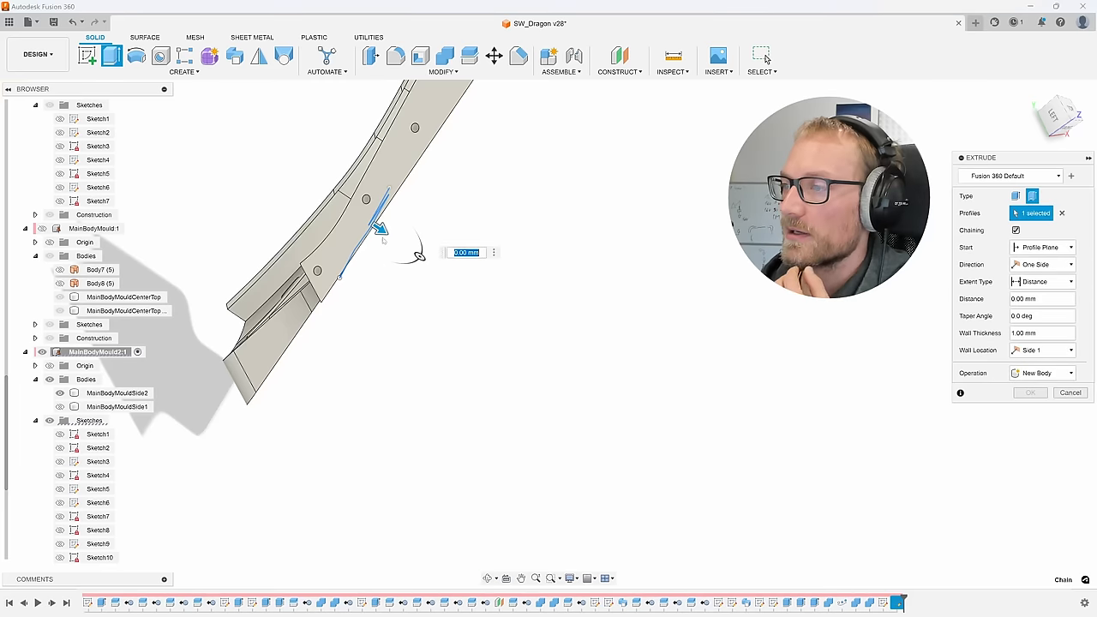
left_click(1042, 372)
type("-80")
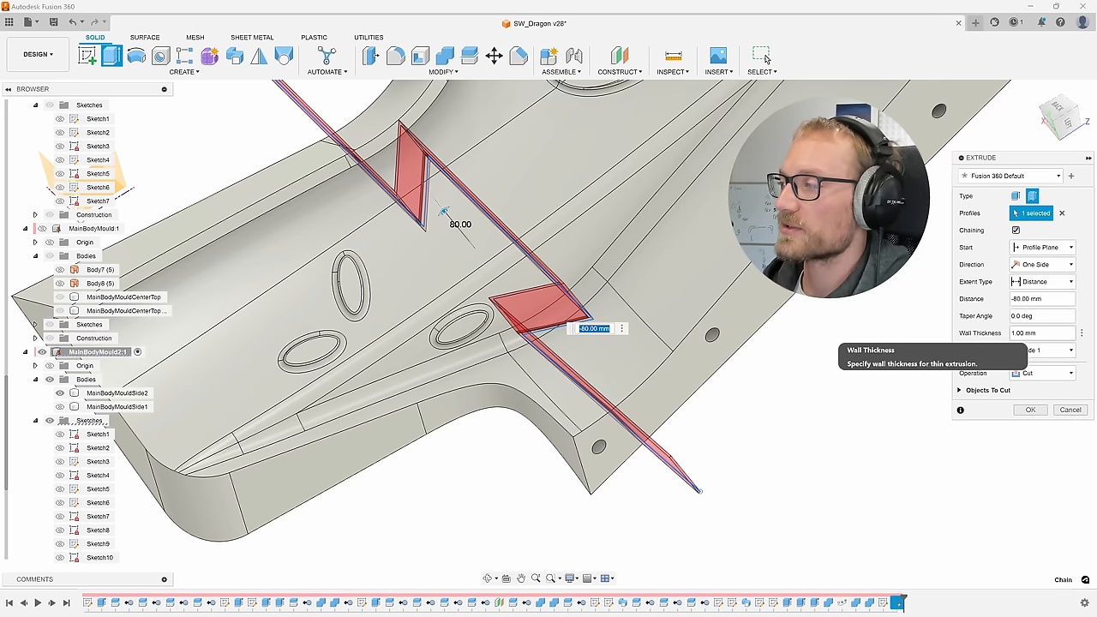
left_click(1042, 332)
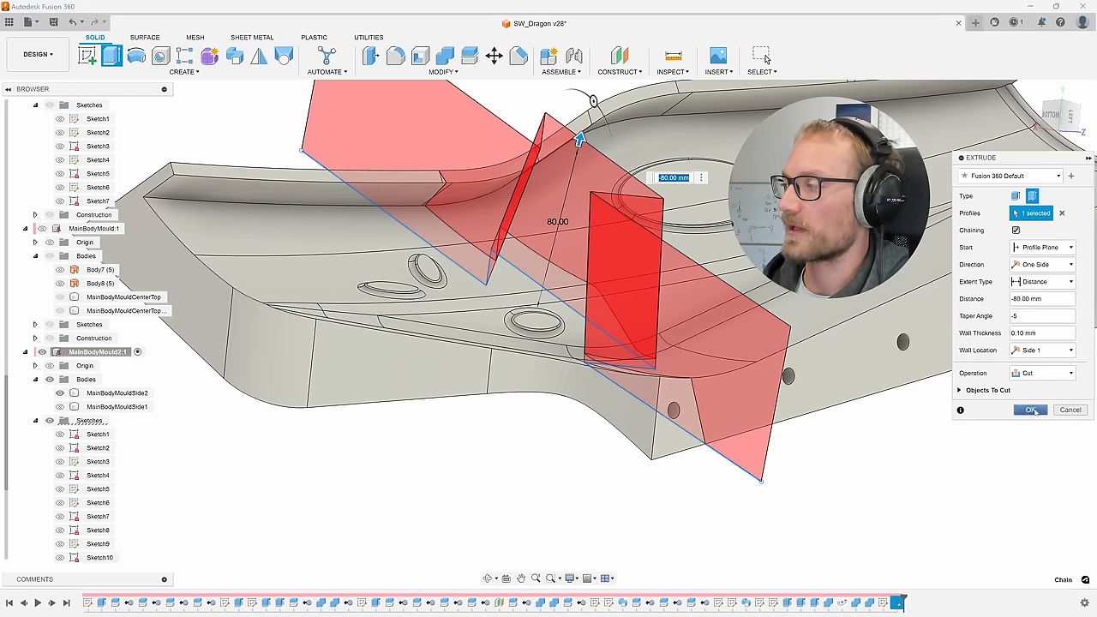
left_click(1030, 409)
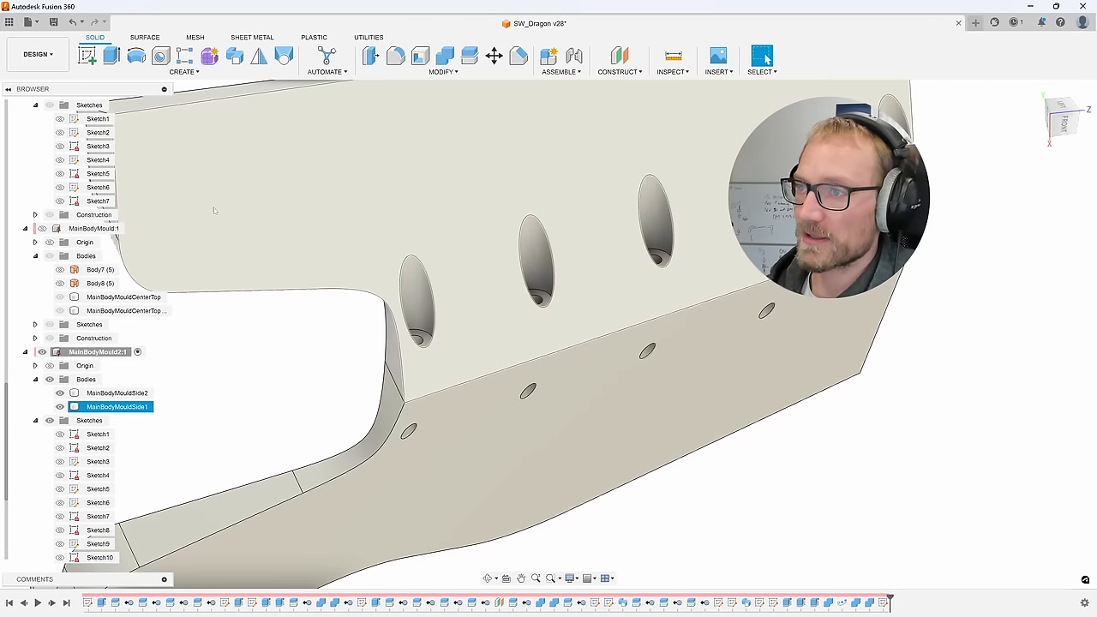
left_click(160, 56)
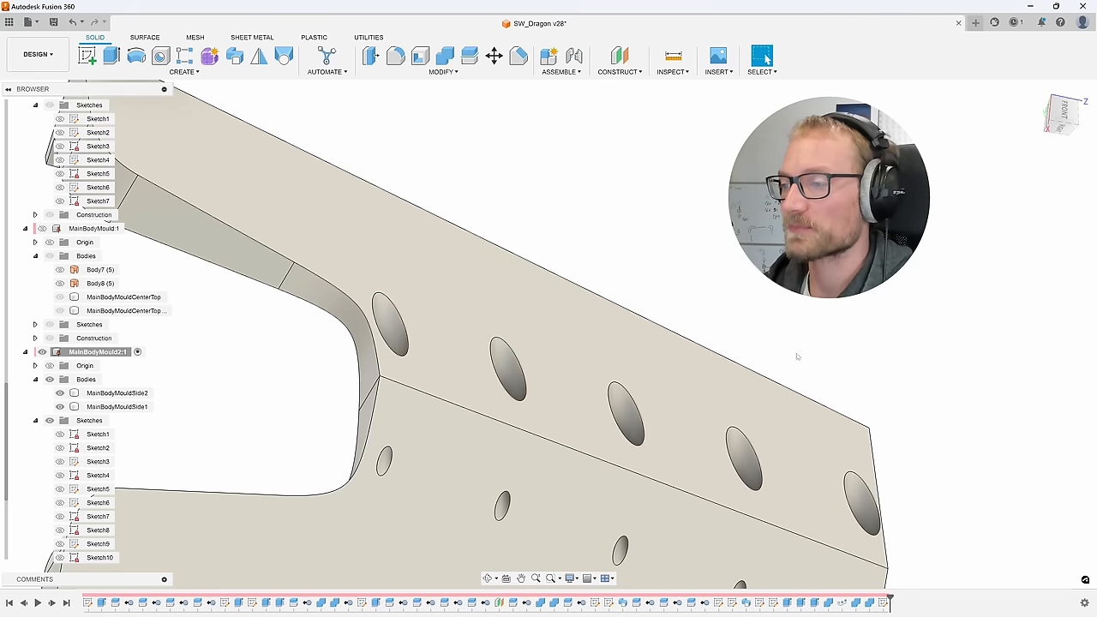
mouse_move(538, 245)
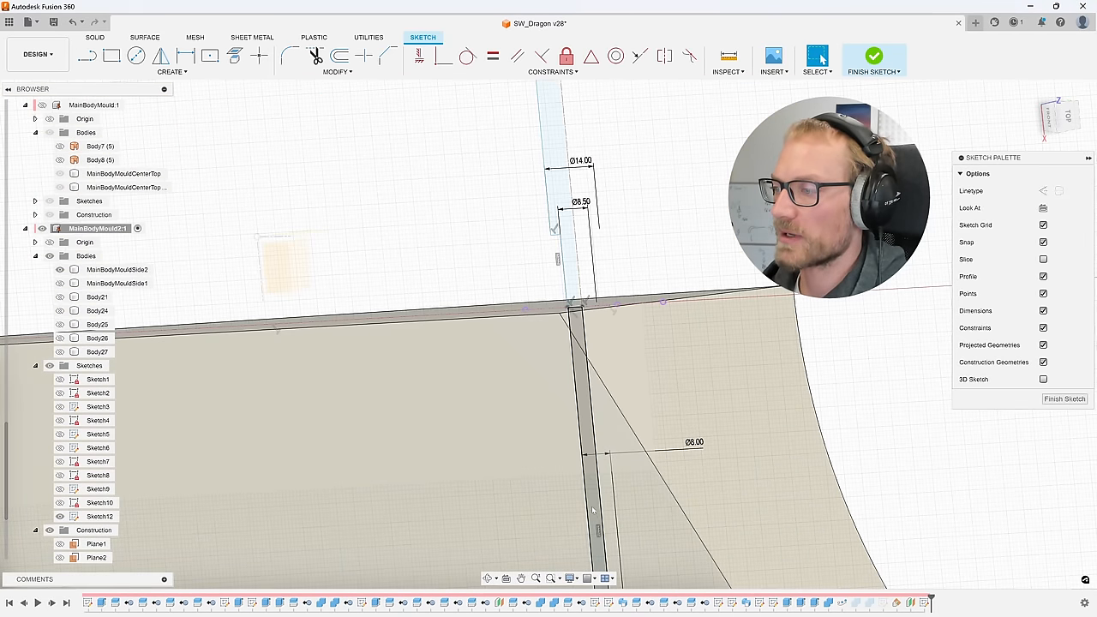
Change the lower 8 mm screw diameter to 6.8 mm and finish the sketch.
left_click(118, 270)
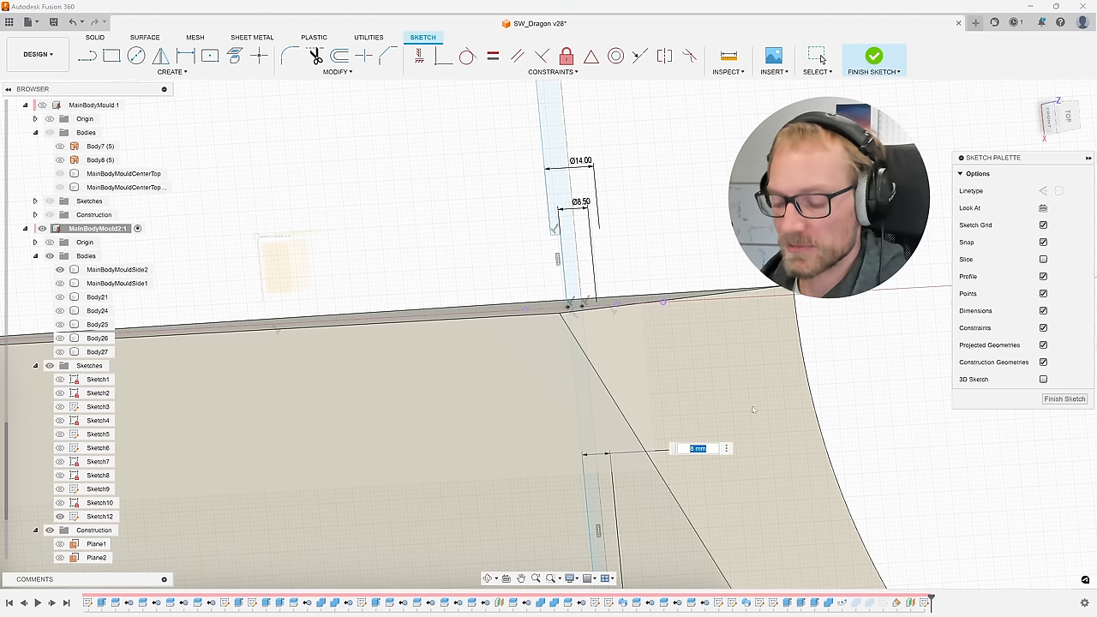
type("6.8")
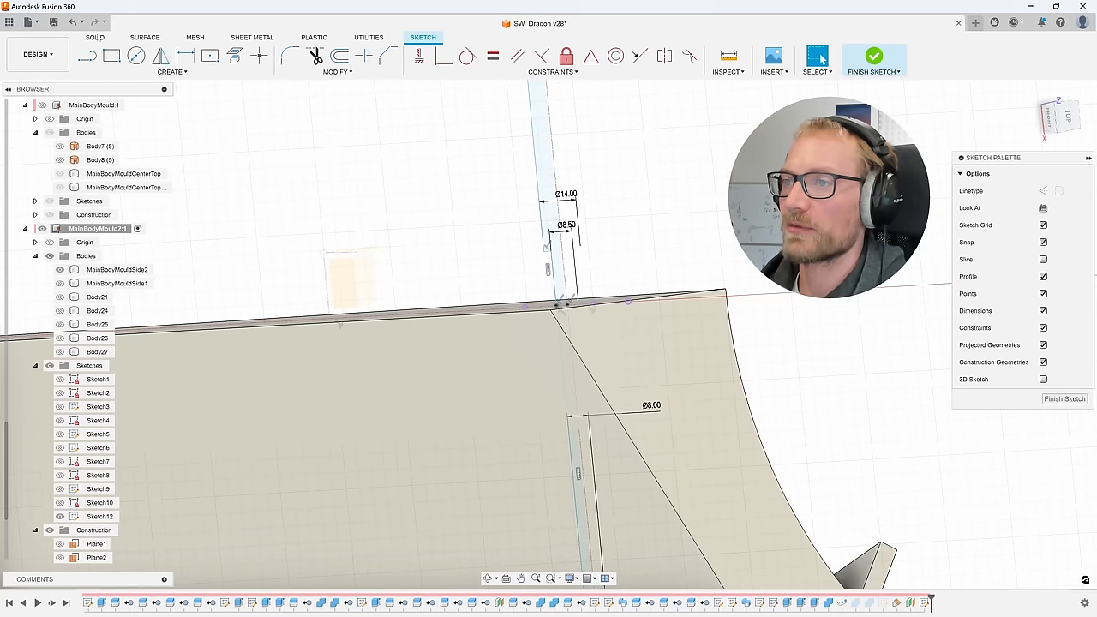
left_click(95, 37)
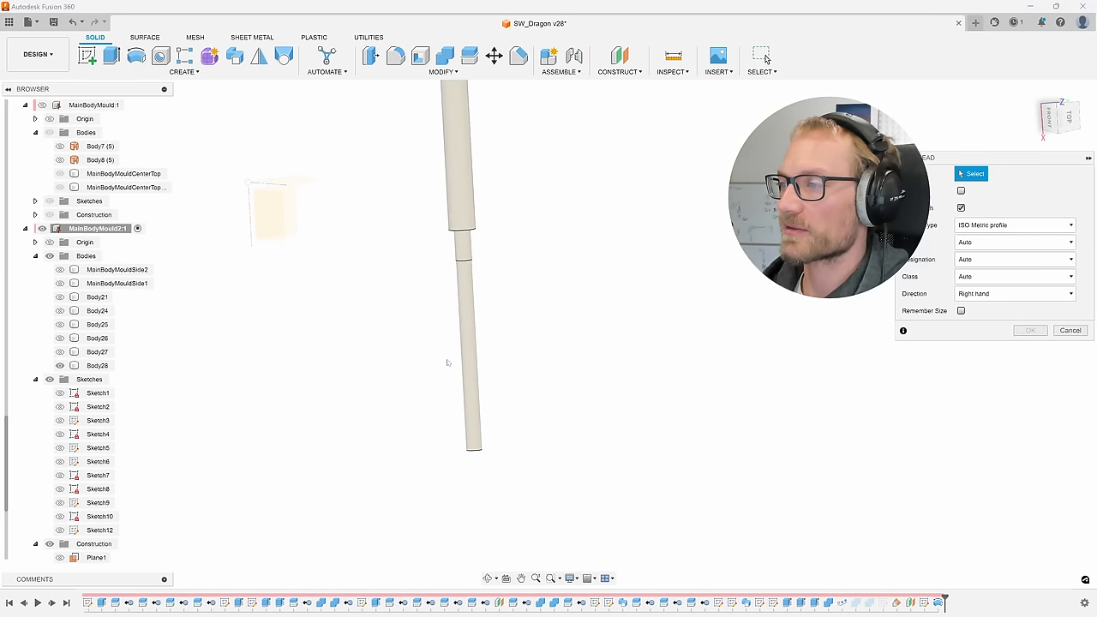
Thread the screw shank ISO metric modeled, then scale the body non-uniformly to 1.184 in Z.
left_click(467, 360)
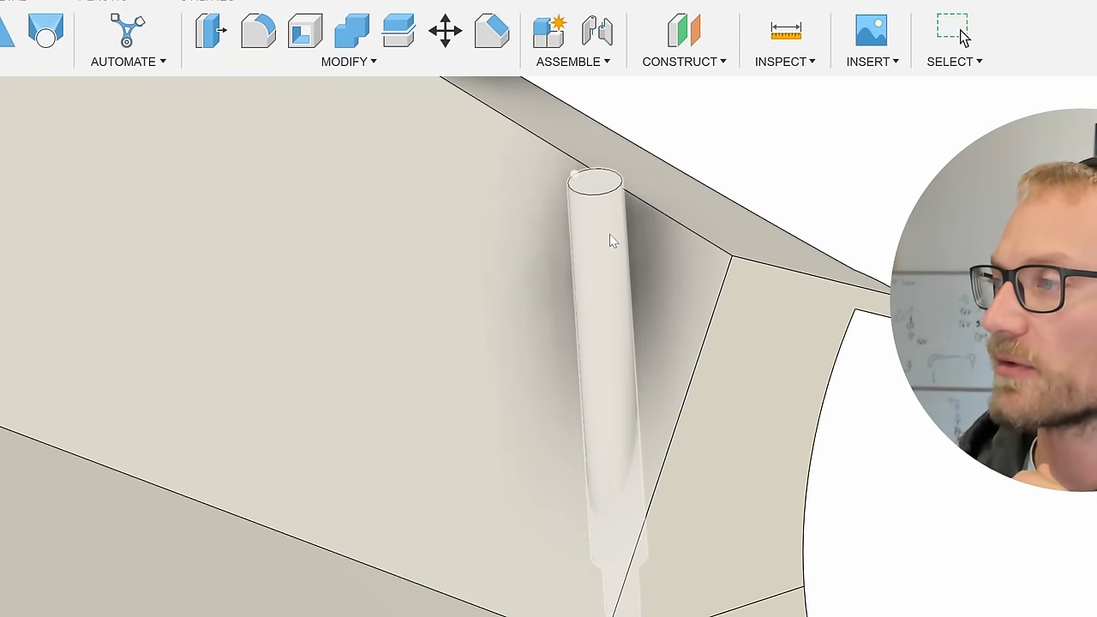
left_click(990, 229)
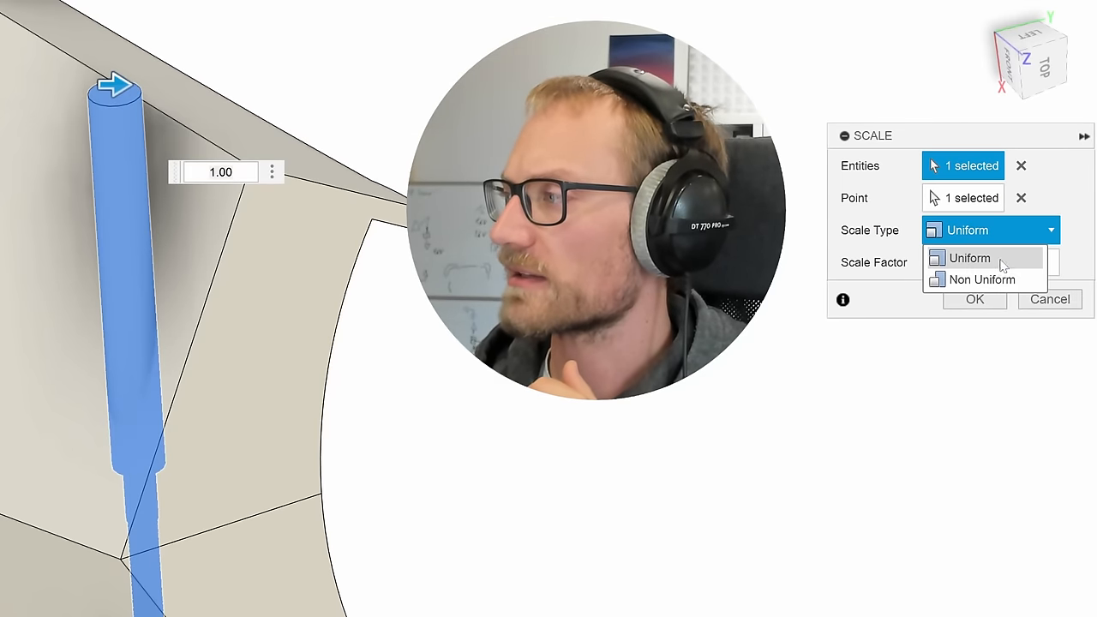
left_click(981, 280)
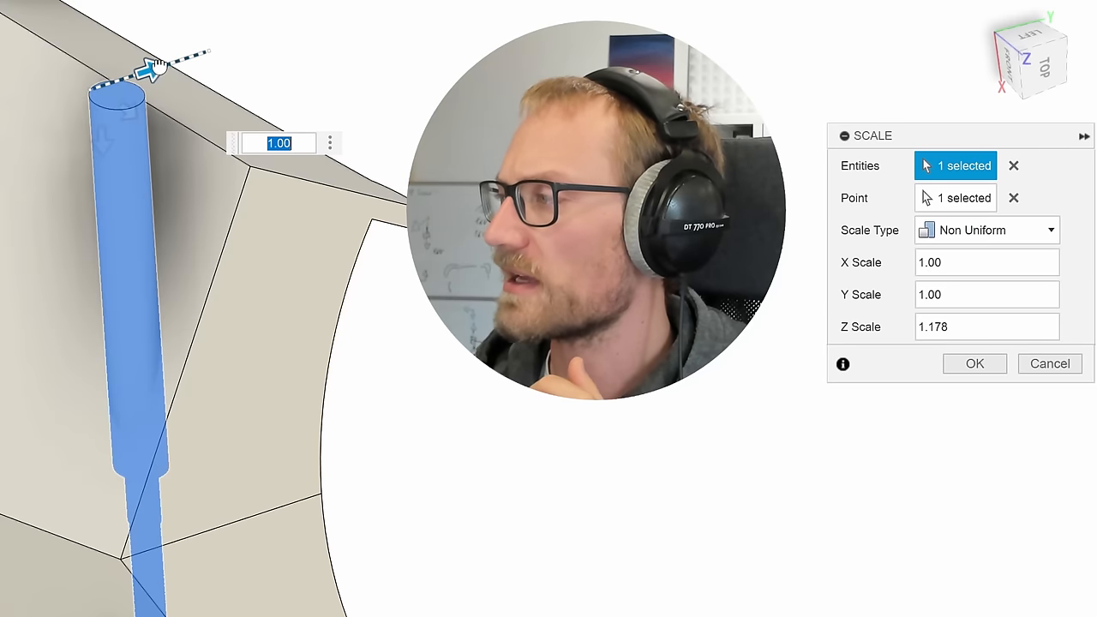
type("1.184")
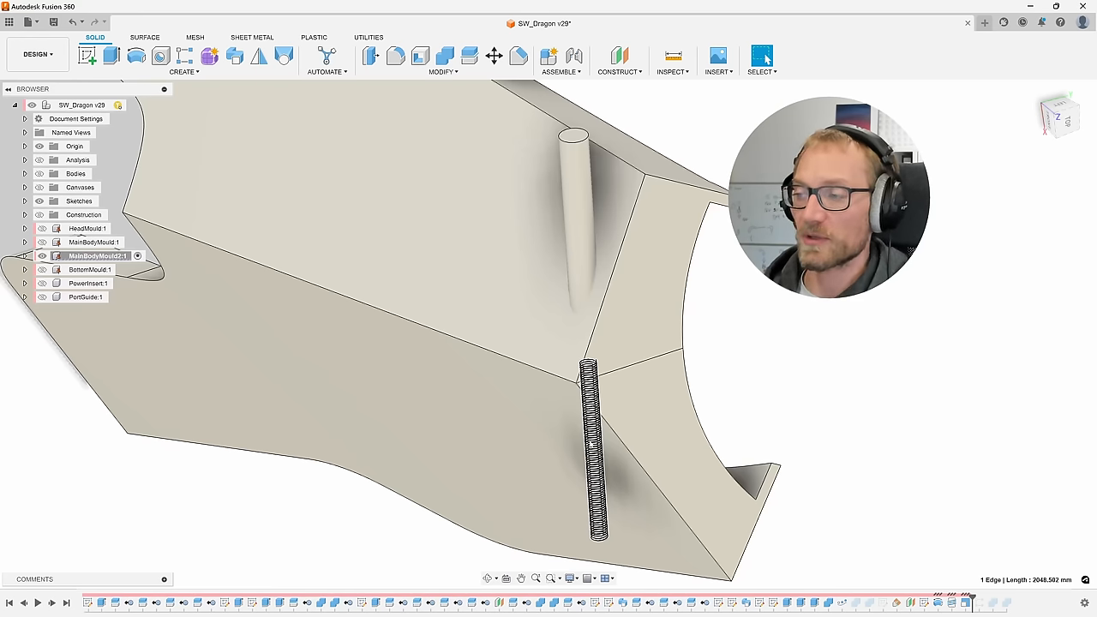
Rectangular-pattern the screw body 5 times along the split edge over -250 mm.
left_click(597, 454)
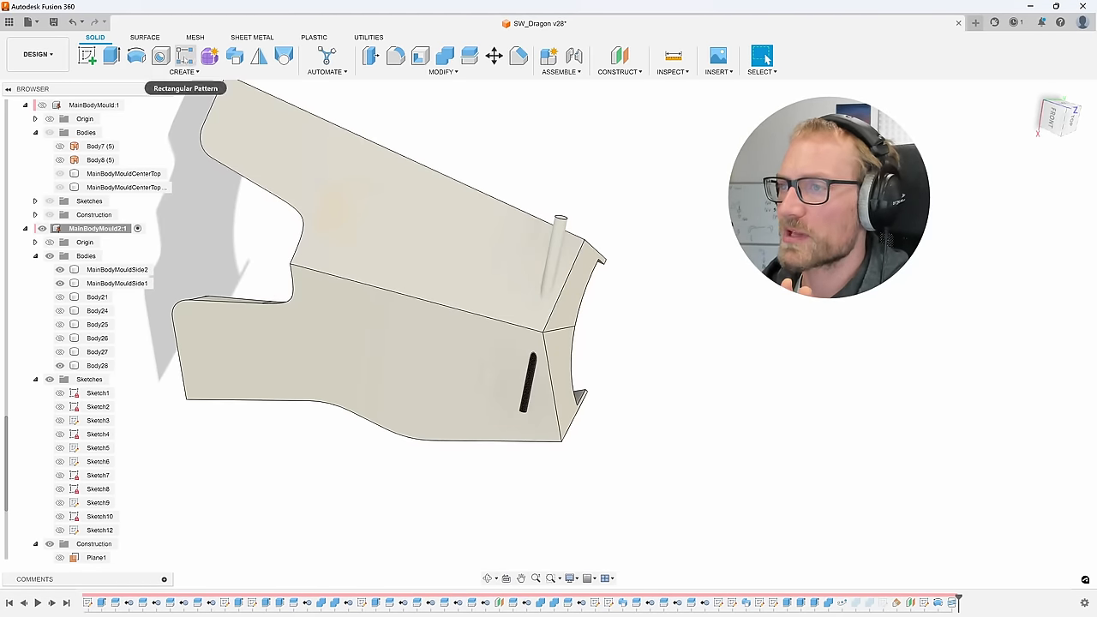
left_click(186, 55)
type("-250")
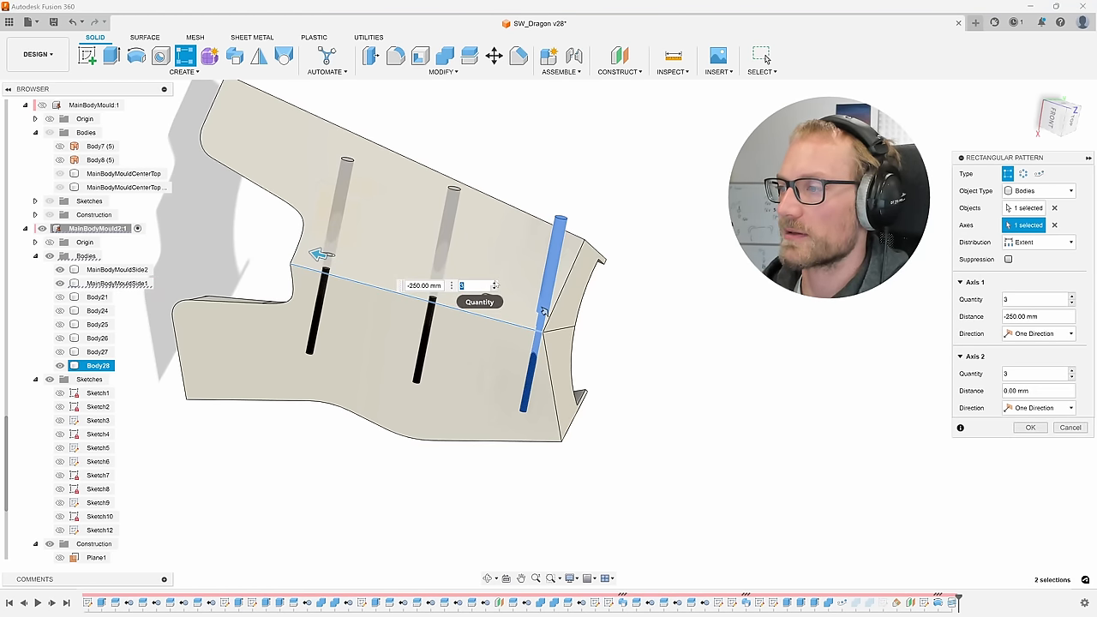
type("5")
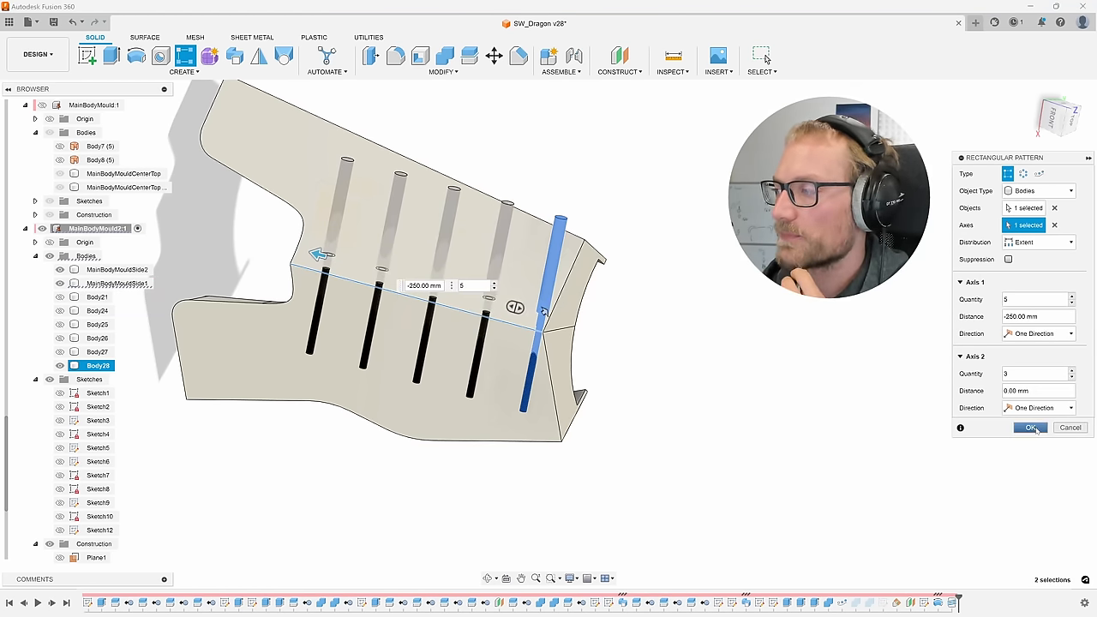
left_click(1031, 428)
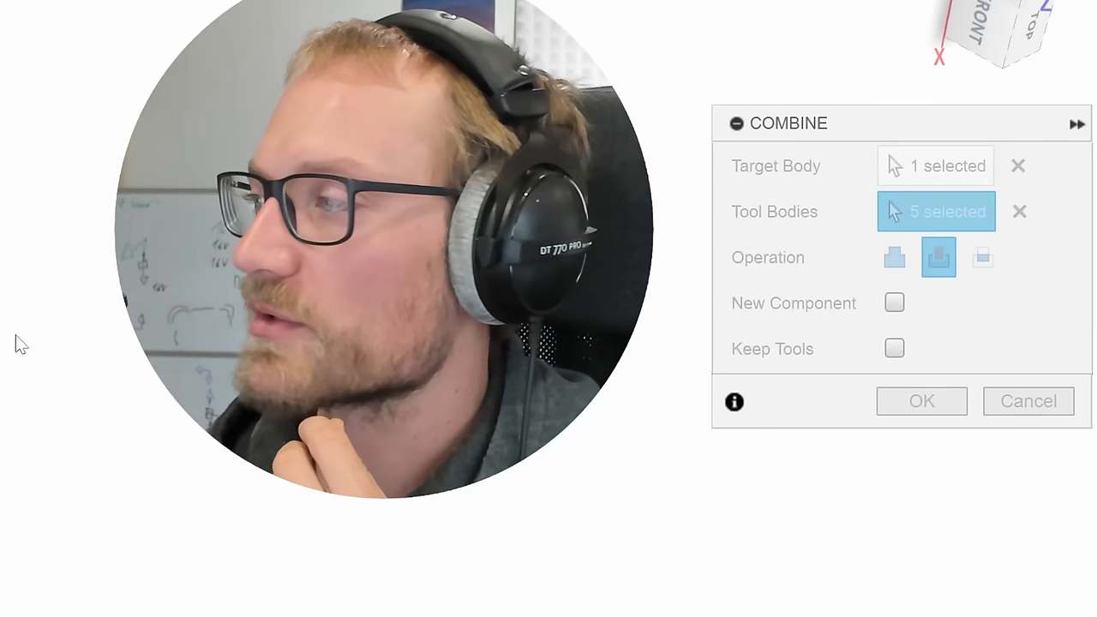
Combine-cut the five screws from the mould side with Keep Tools checked.
left_click(893, 347)
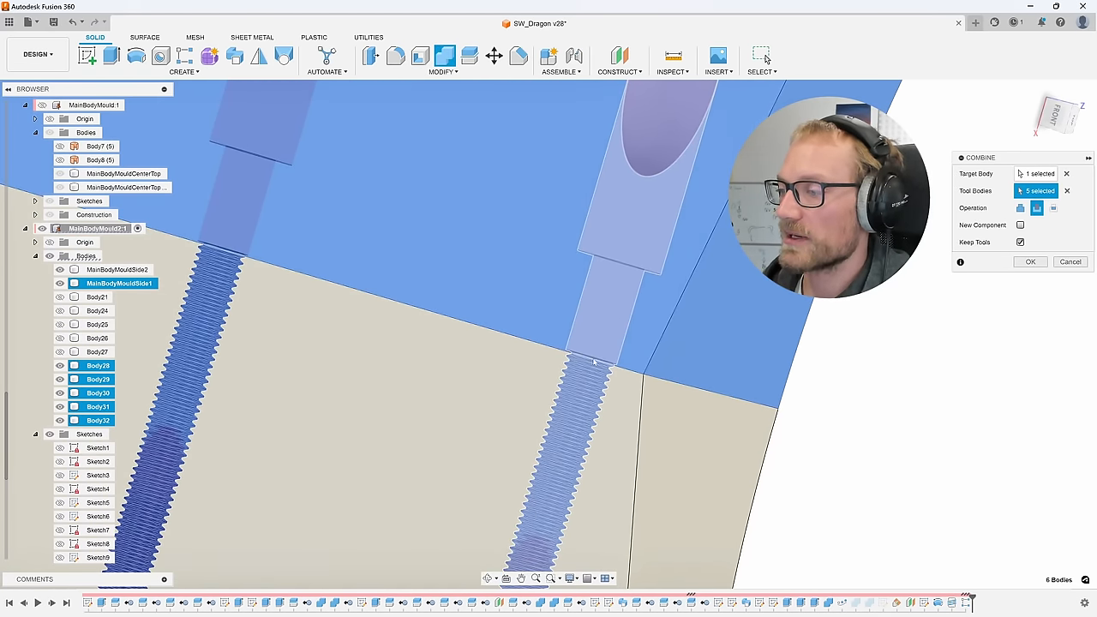
left_click(1030, 261)
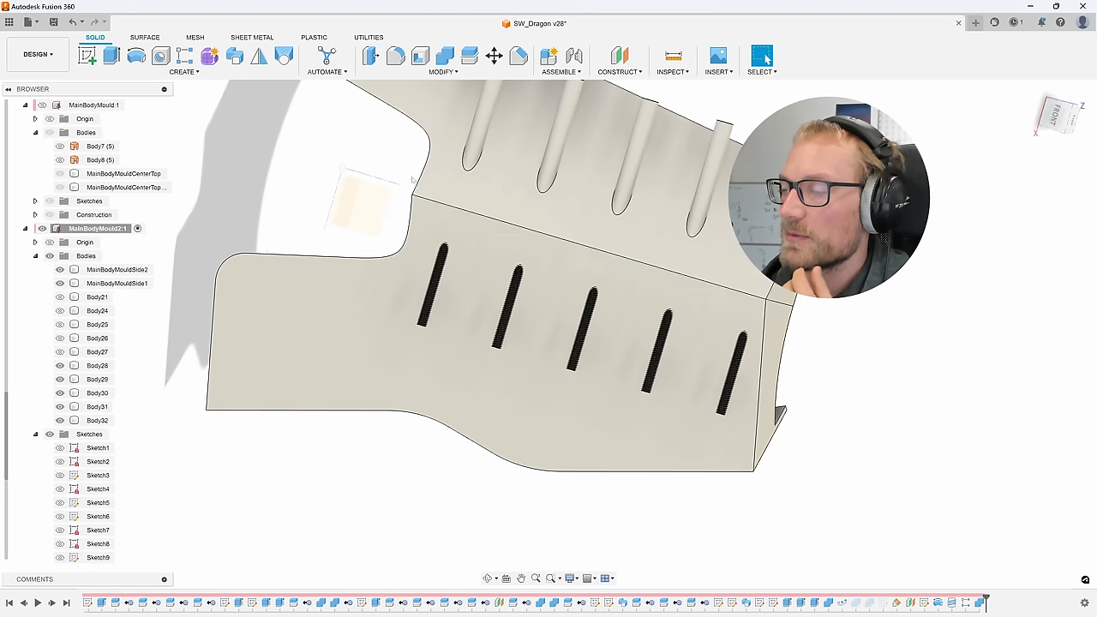
left_click(443, 56)
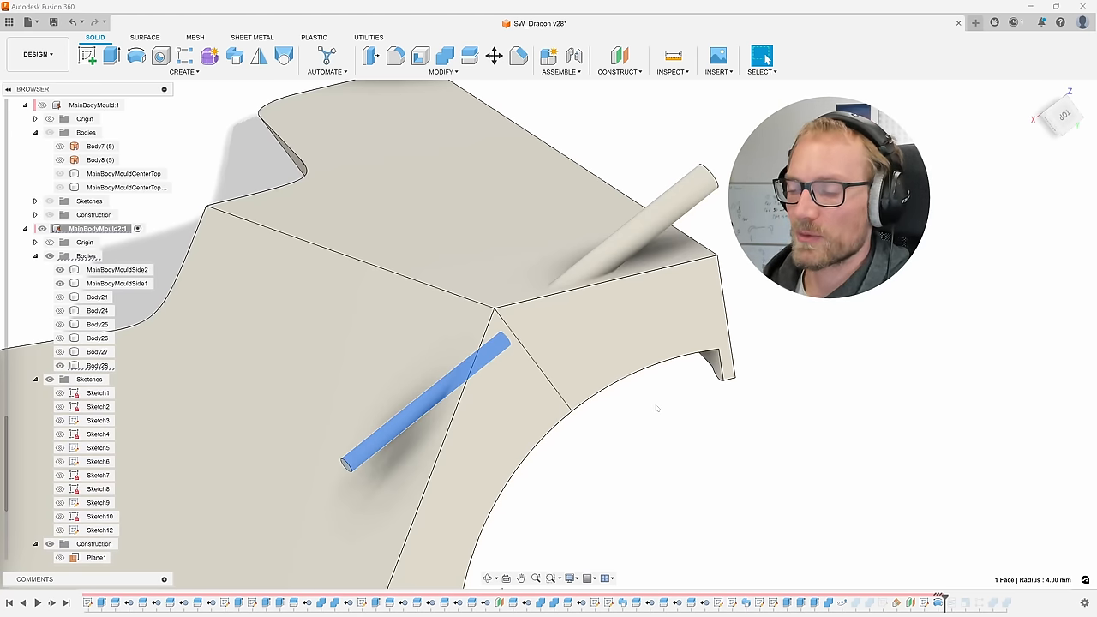
Select the plain screw rod Body28 crossing the mould corner in the browser.
left_click(97, 366)
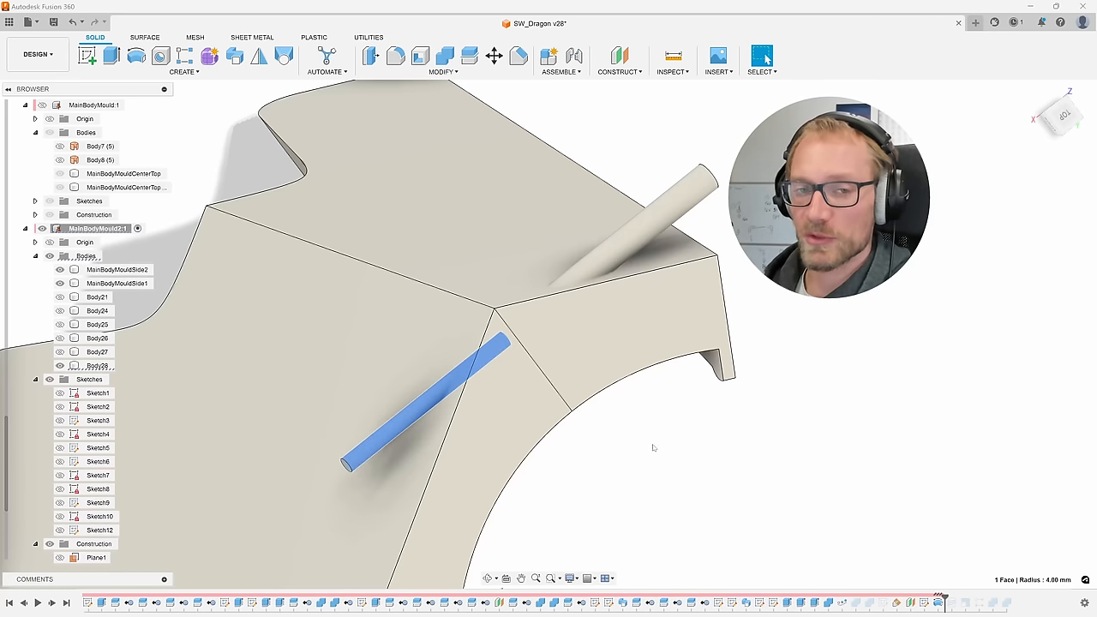
left_click(96, 365)
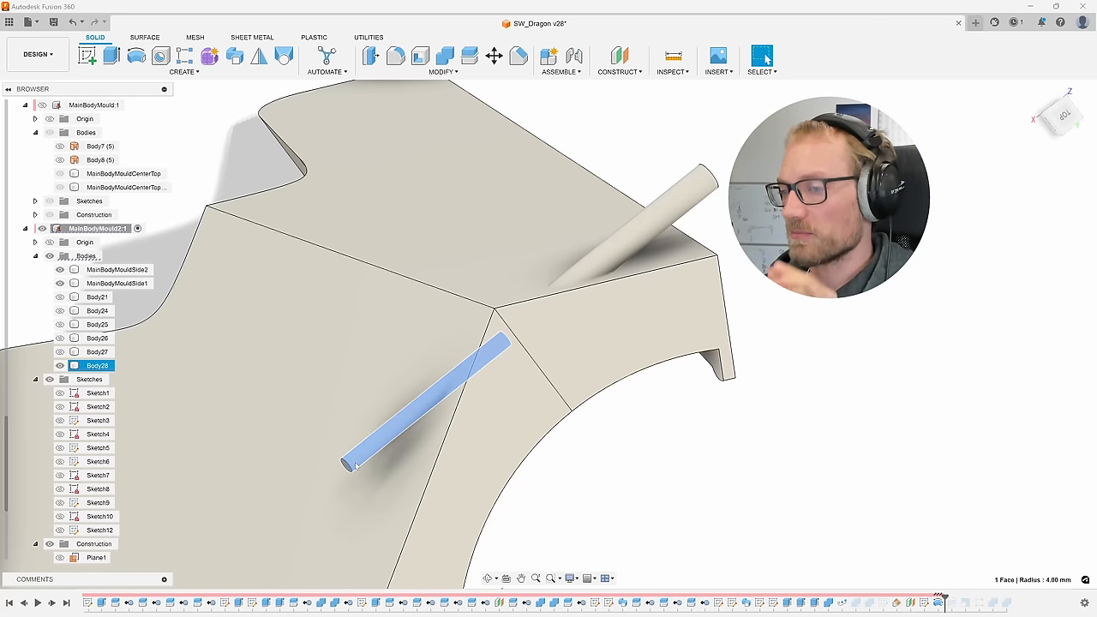